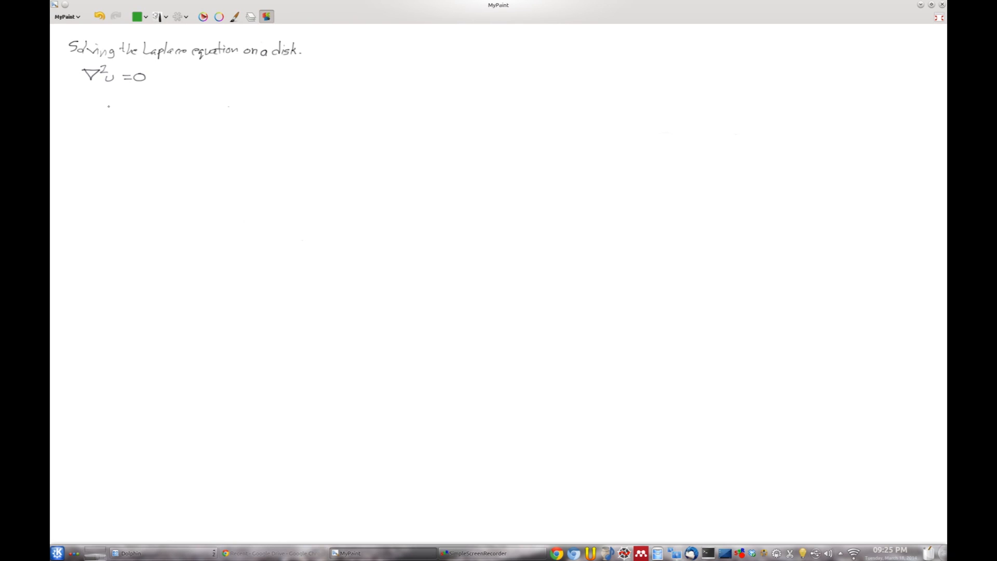
Switch to black ink and sketch a disk with its radius labelled a
left_click(136, 17)
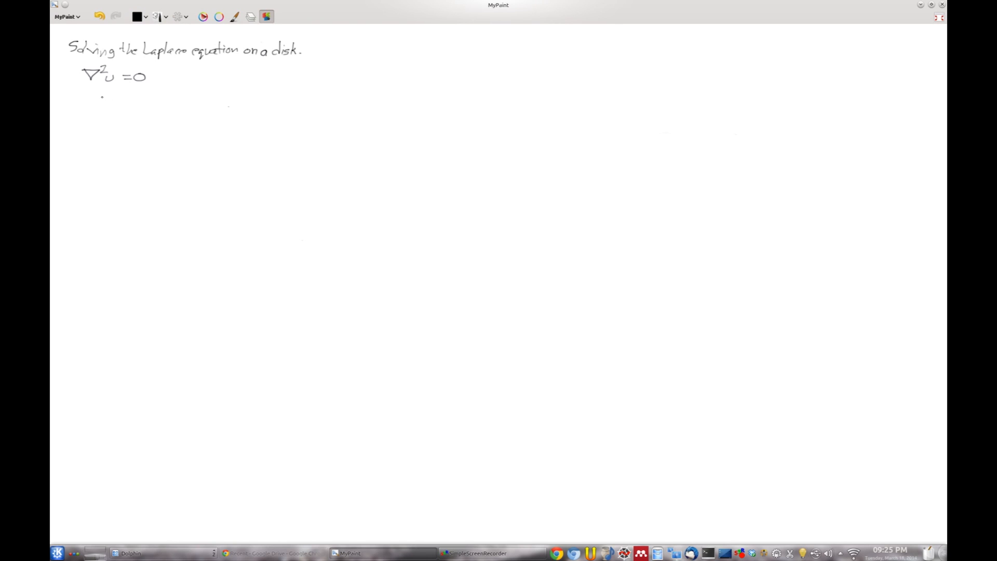
left_click_drag(118, 98, 99, 136)
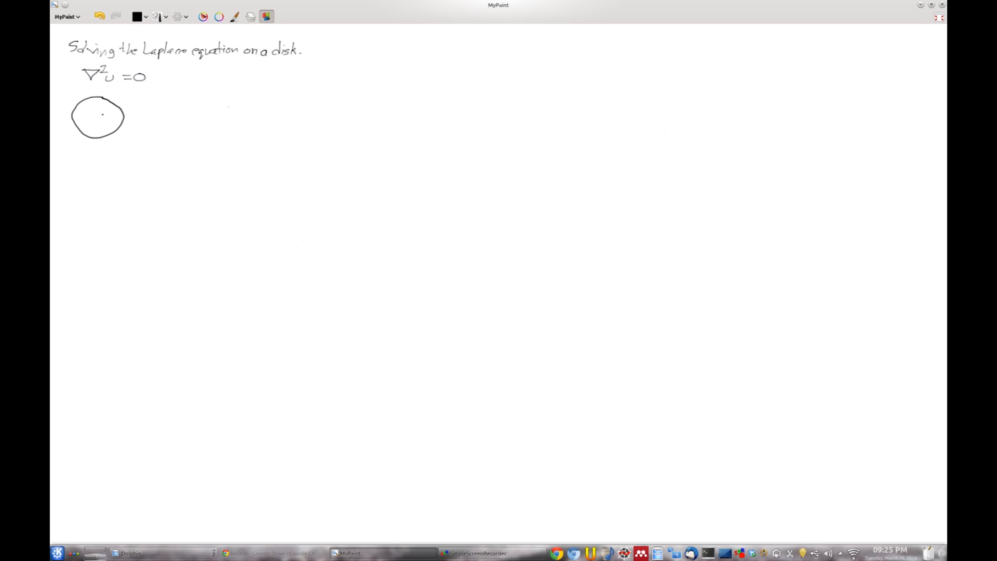
left_click_drag(116, 110, 96, 118)
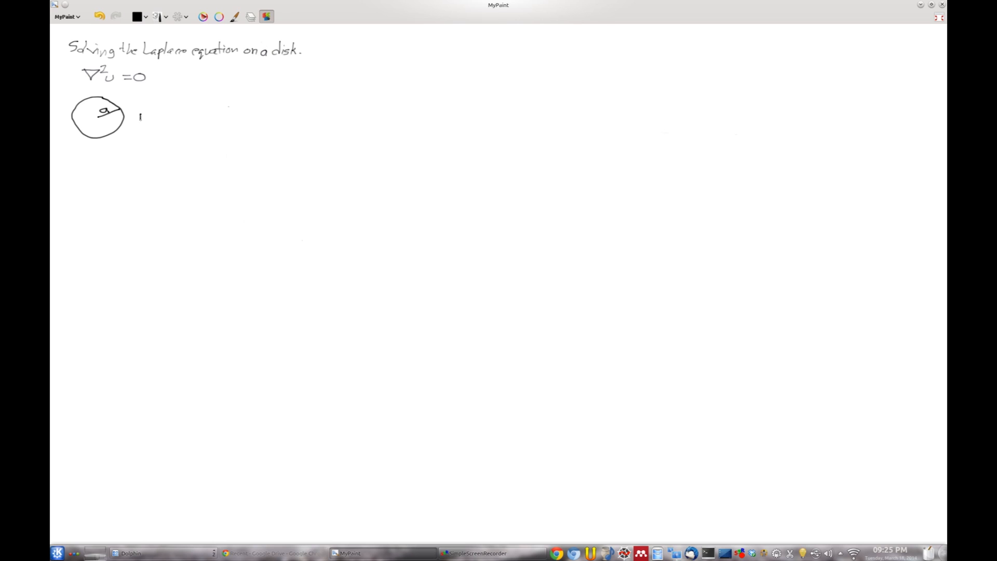
Handwrite the boundary condition u(a,θ) = f(θ) beside the disk
left_click_drag(139, 117, 152, 115)
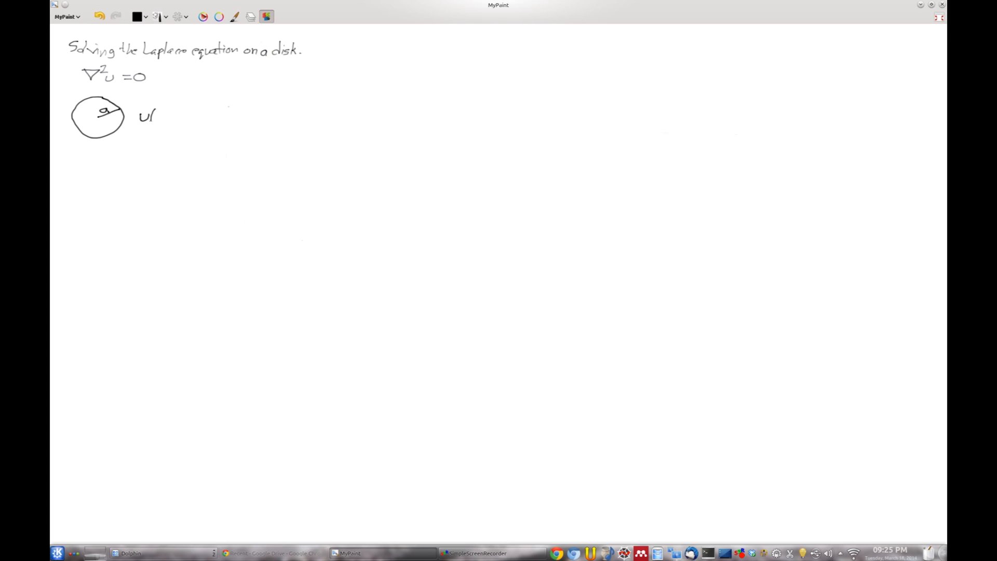
left_click_drag(152, 118, 162, 121)
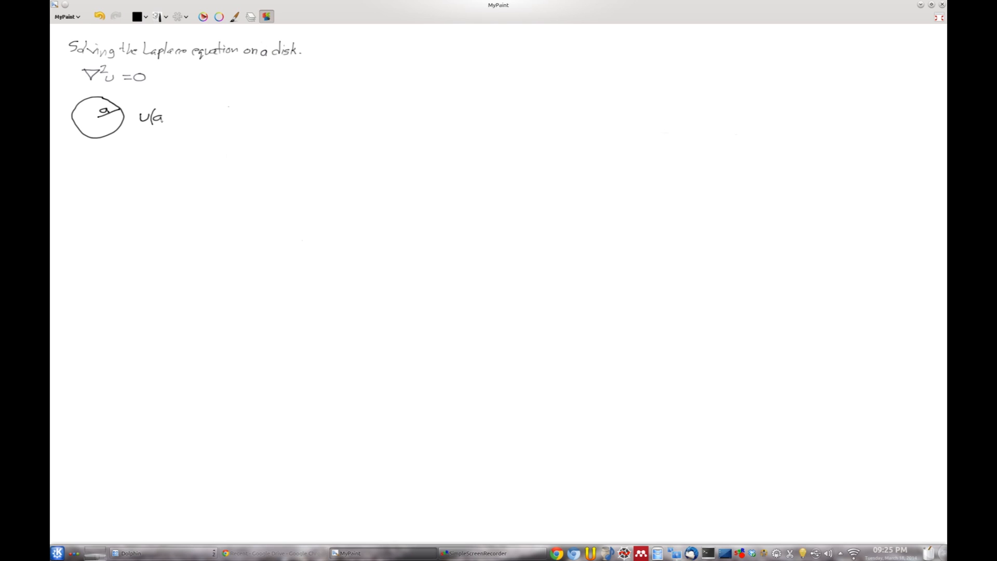
left_click_drag(162, 122, 177, 118)
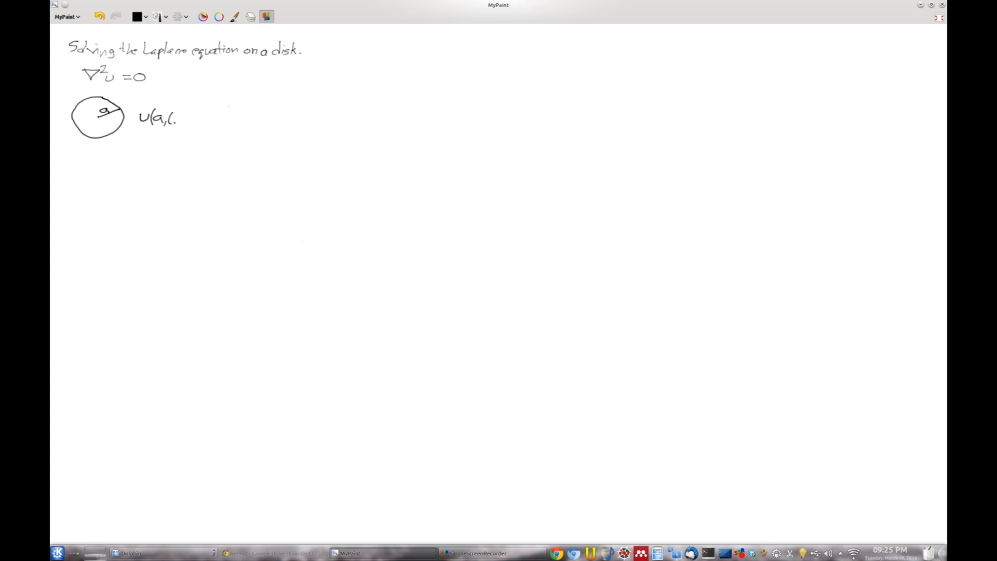
left_click_drag(168, 124, 175, 111)
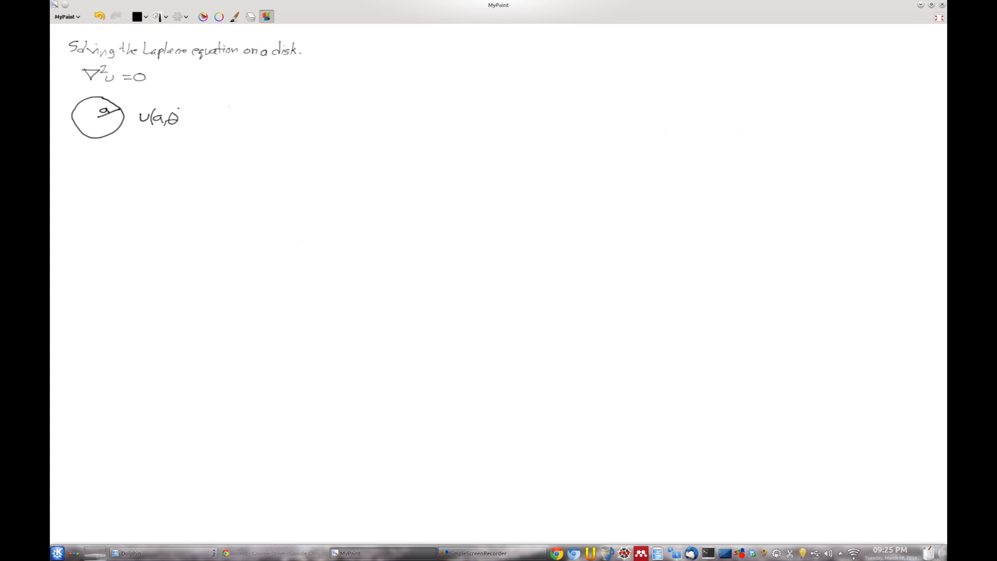
left_click_drag(184, 118, 204, 118)
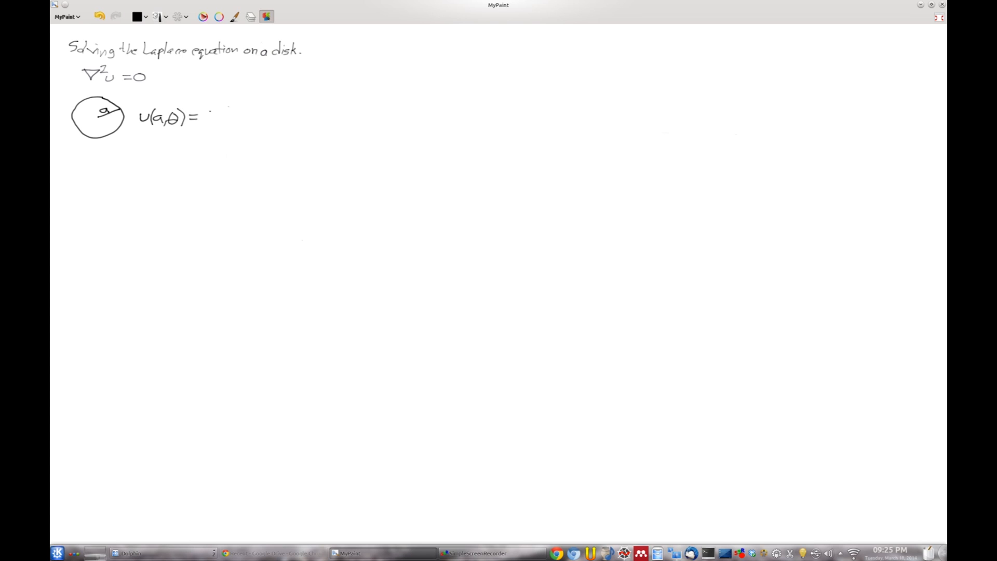
left_click_drag(204, 121, 207, 114)
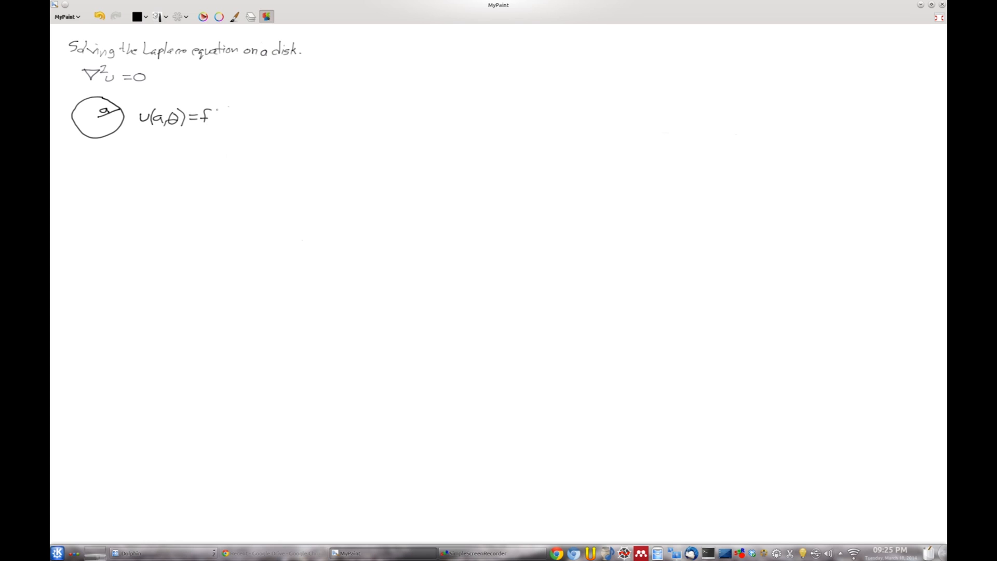
left_click_drag(213, 118, 223, 118)
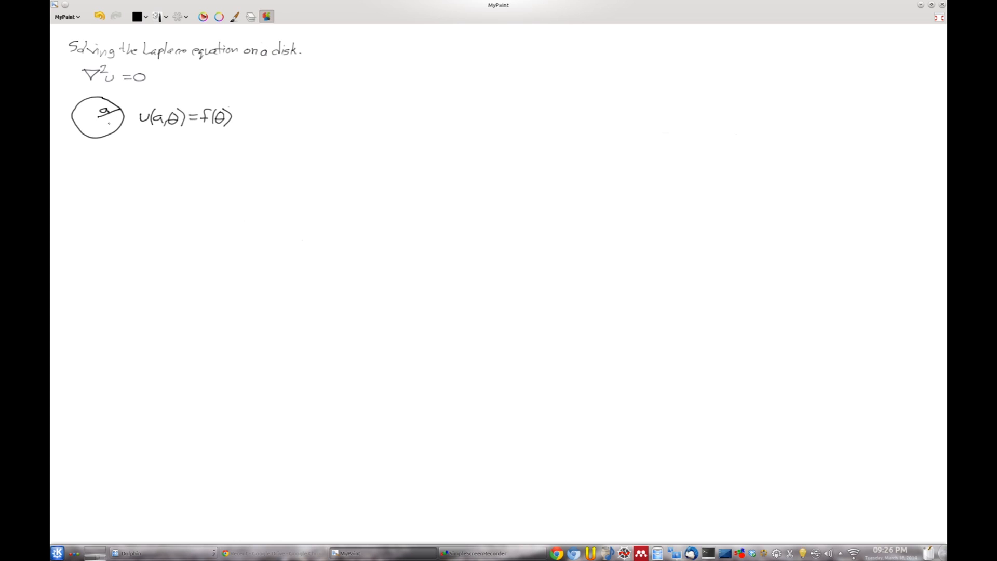
Add a small mark below the disk and toggle the ink to green and back to black
left_click(85, 119)
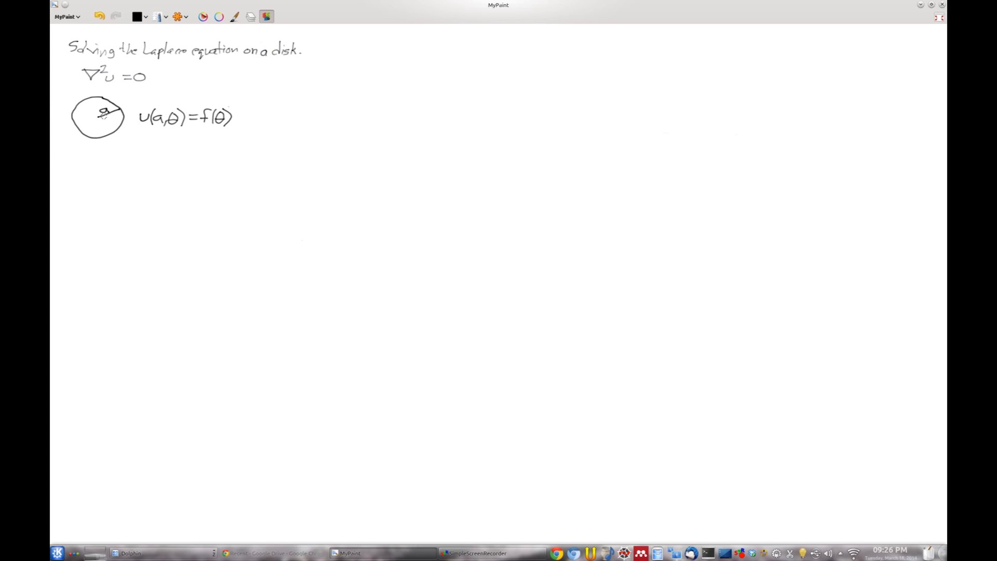
left_click(137, 16)
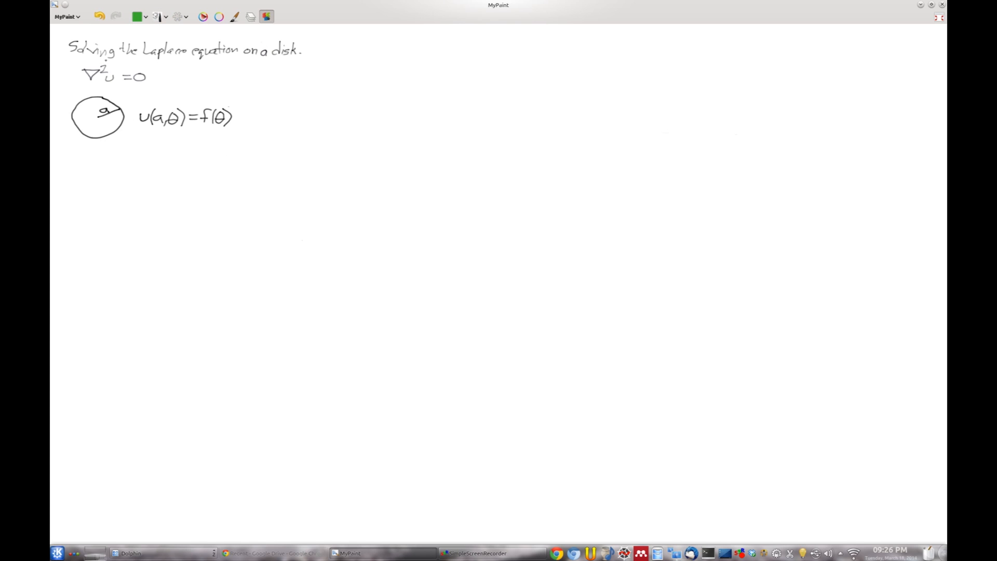
left_click(137, 16)
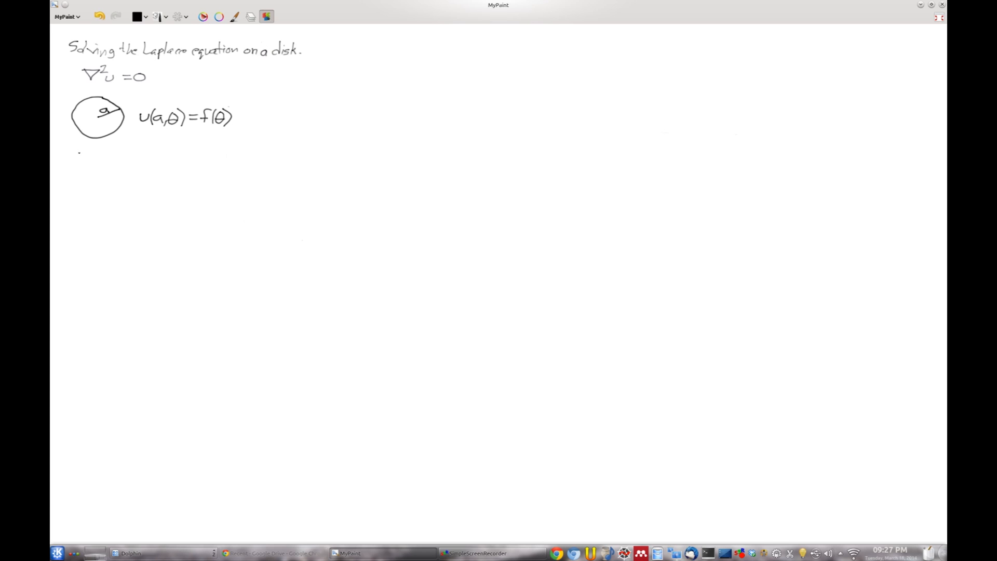
Write ∇²u = (1/r)(r u_r)_r as the first term of the polar Laplacian
left_click_drag(76, 156, 92, 165)
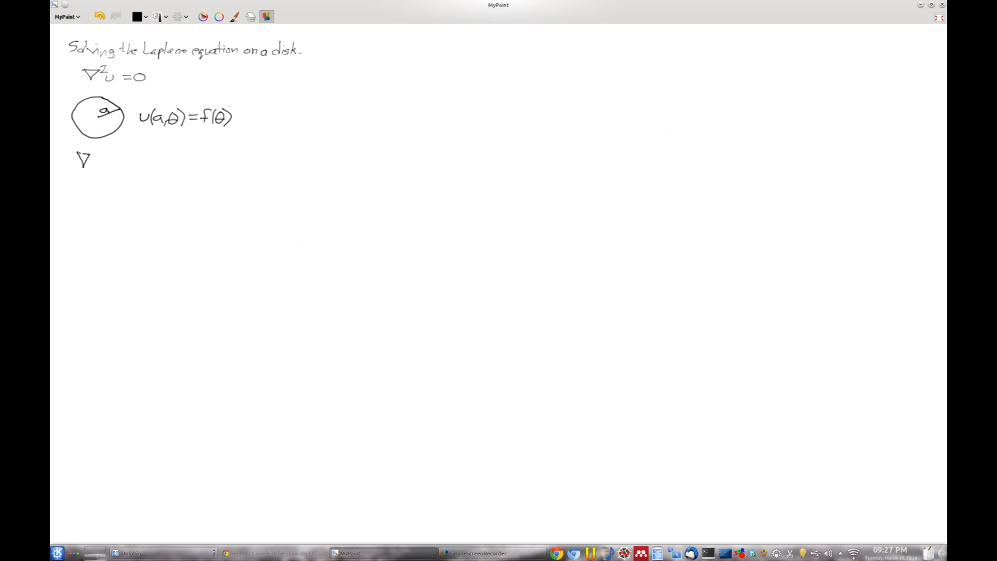
left_click_drag(96, 153, 99, 159)
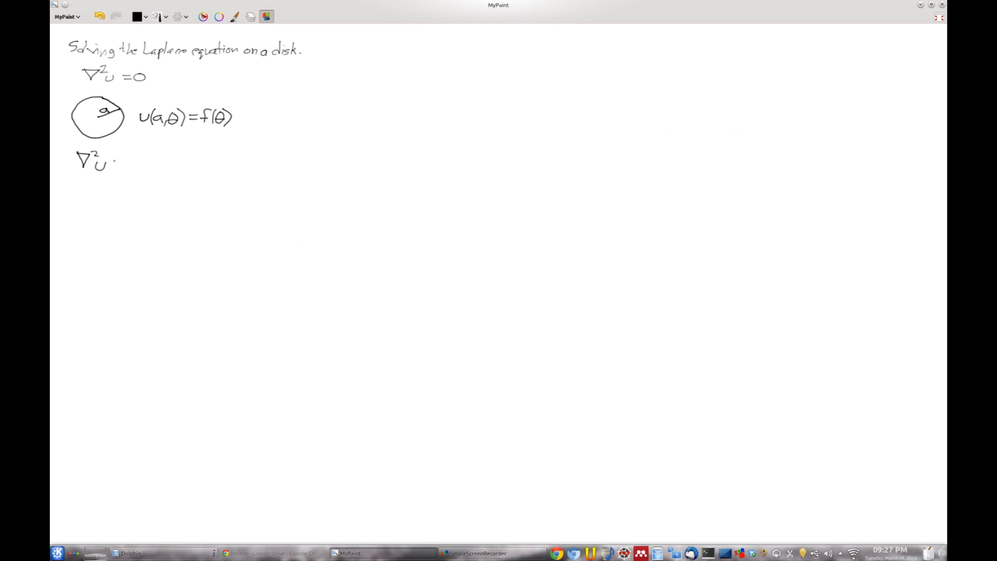
left_click_drag(114, 161, 121, 161)
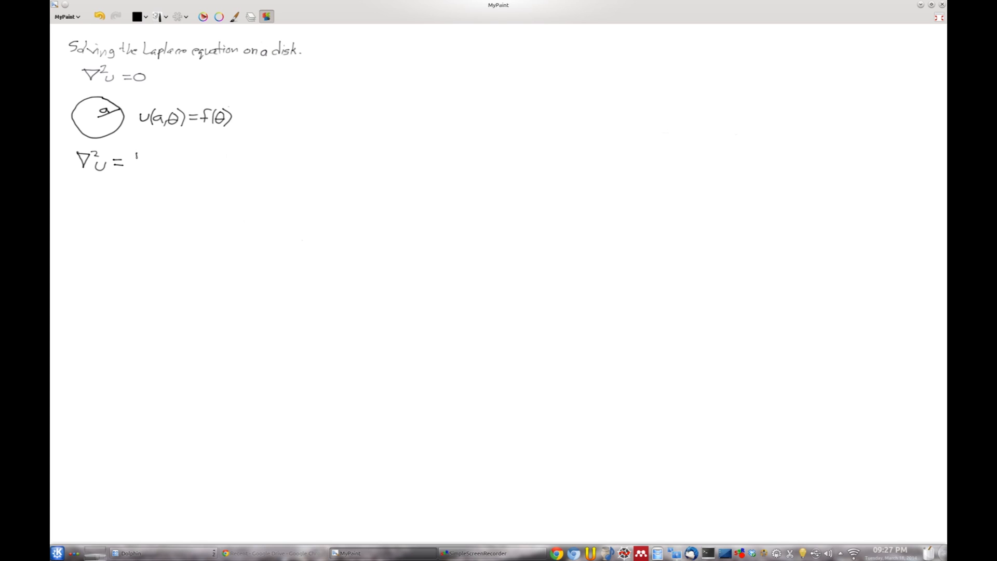
left_click_drag(135, 158, 136, 173)
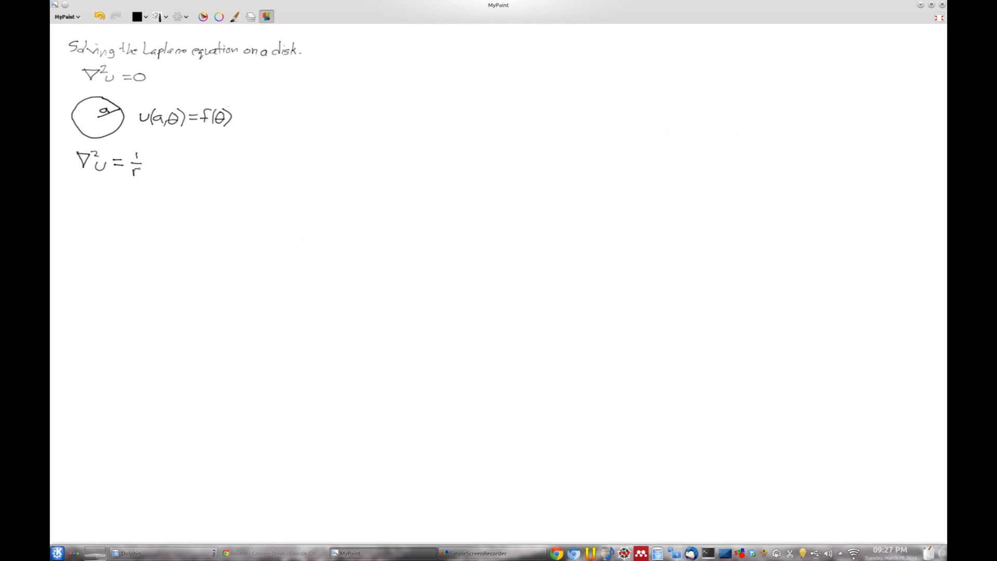
left_click_drag(150, 162, 159, 168)
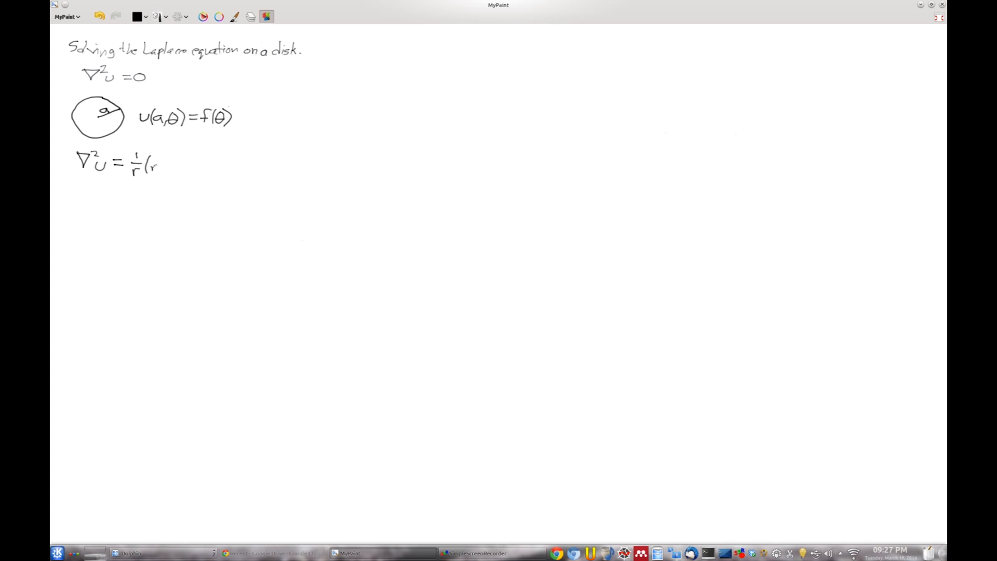
left_click_drag(164, 164, 176, 172)
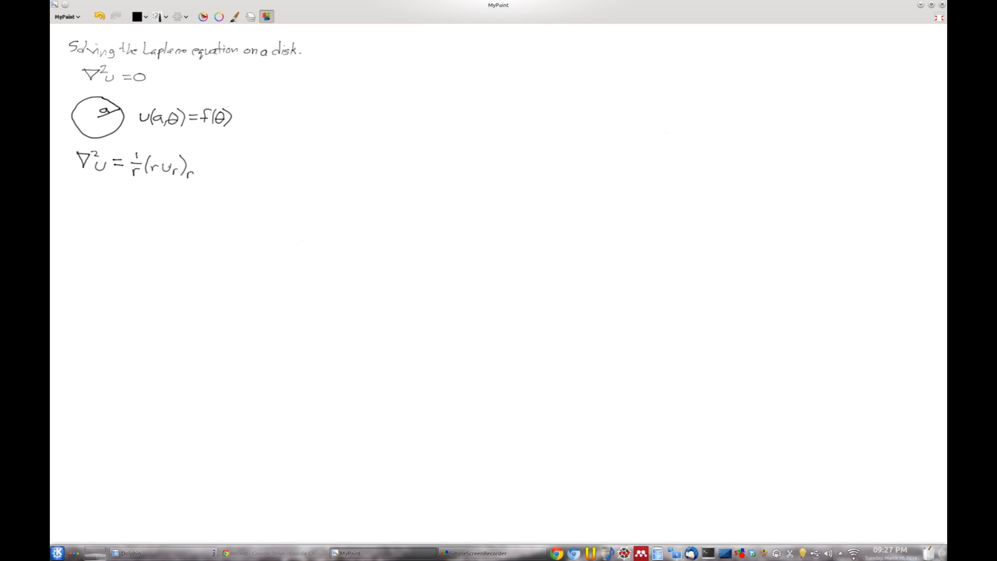
Add + (1/r²) u_θθ and finish the equation with = 0
left_click(203, 162)
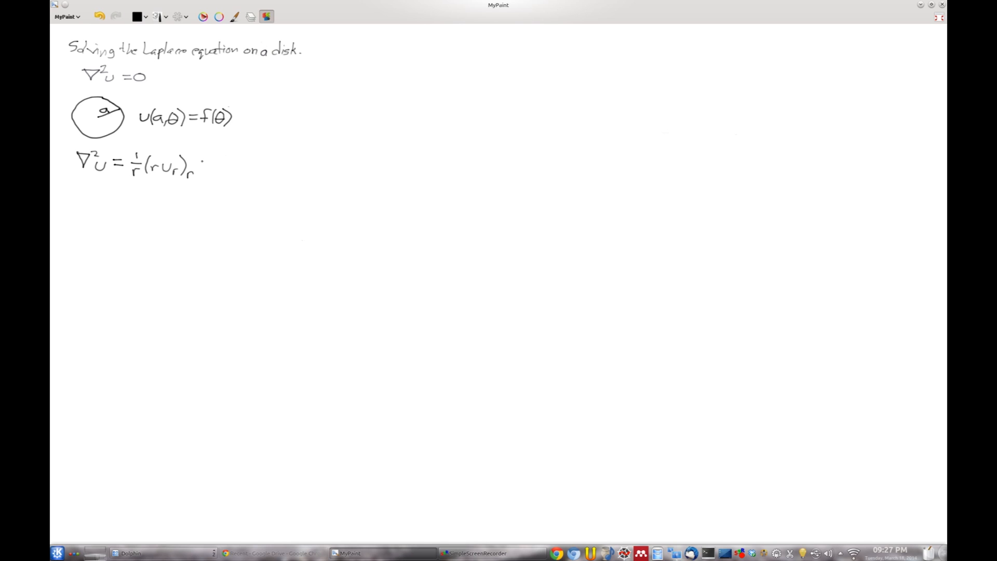
left_click_drag(201, 167, 210, 164)
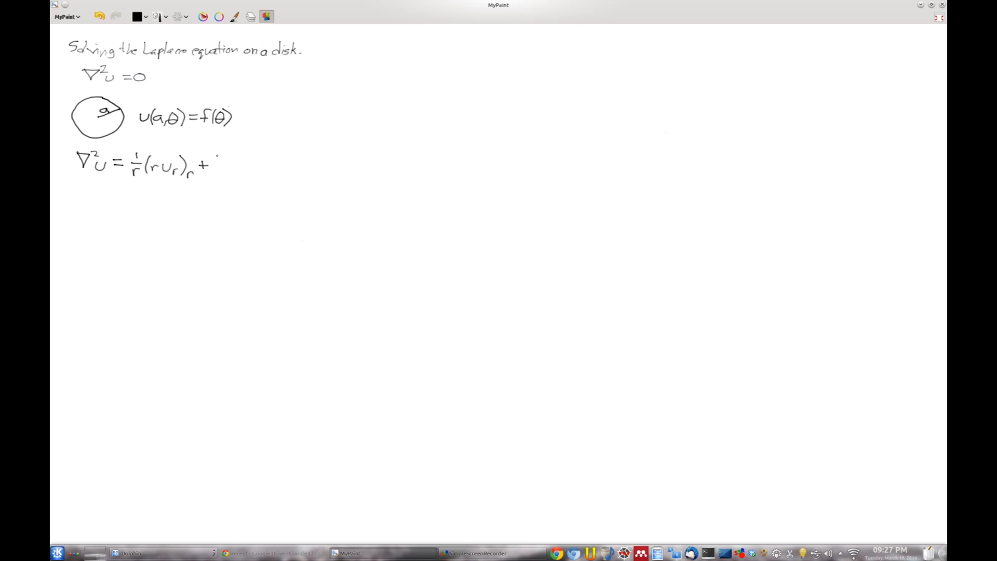
left_click_drag(216, 159, 219, 178)
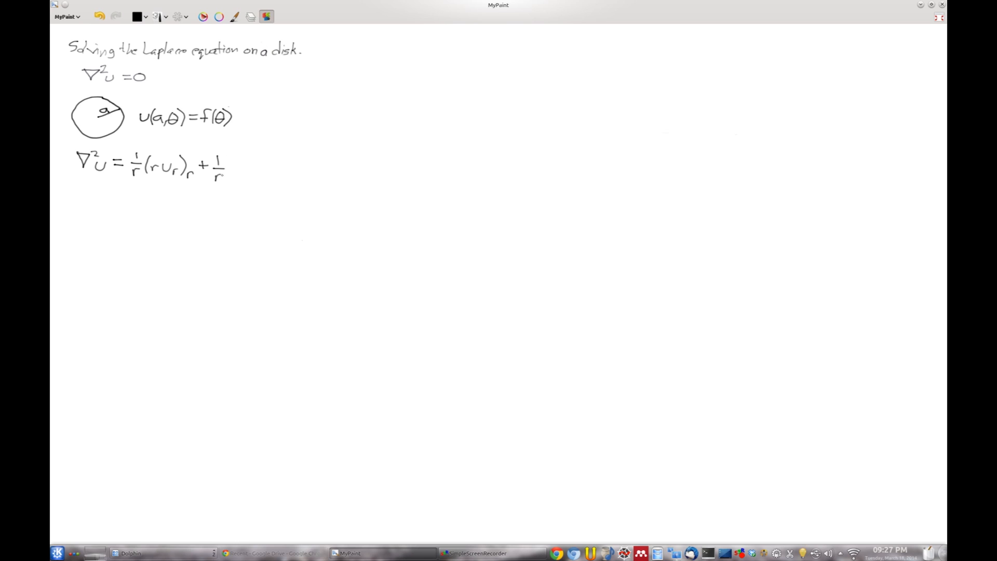
left_click_drag(219, 172, 238, 168)
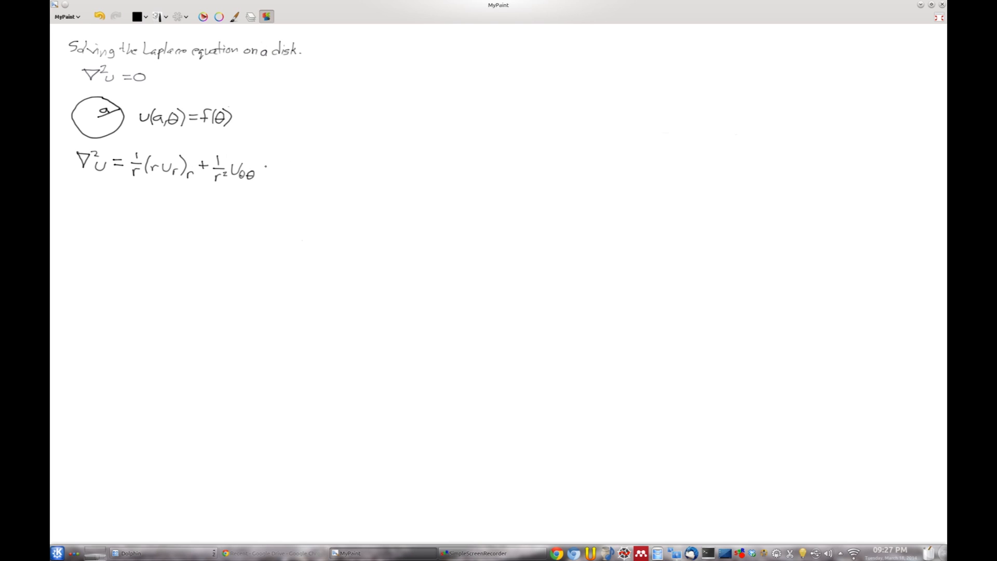
left_click_drag(267, 168, 289, 168)
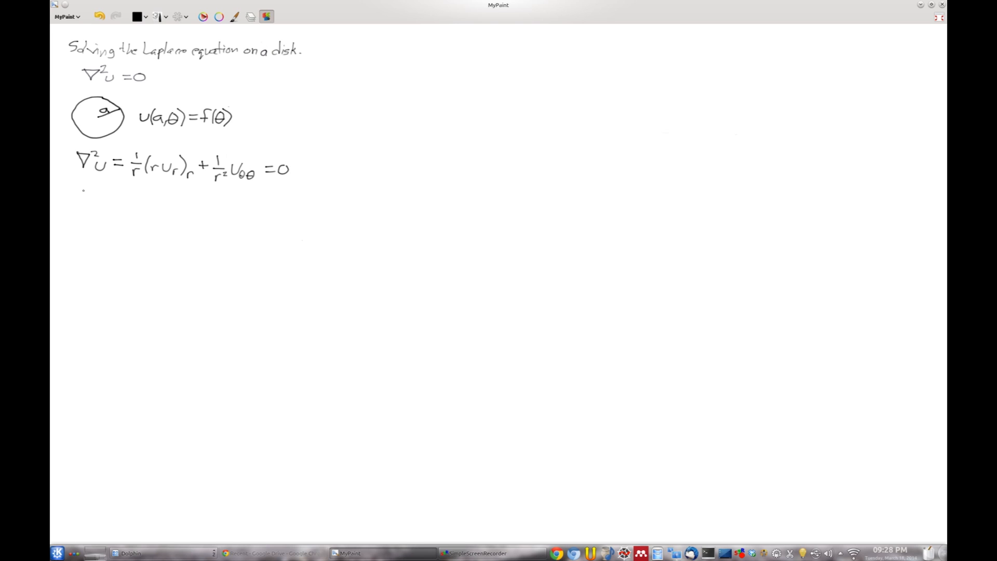
Write the ansatz u(r,θ) = G(r)Φ(θ) on a new line, then tap the colour swatch
left_click_drag(77, 197, 79, 189)
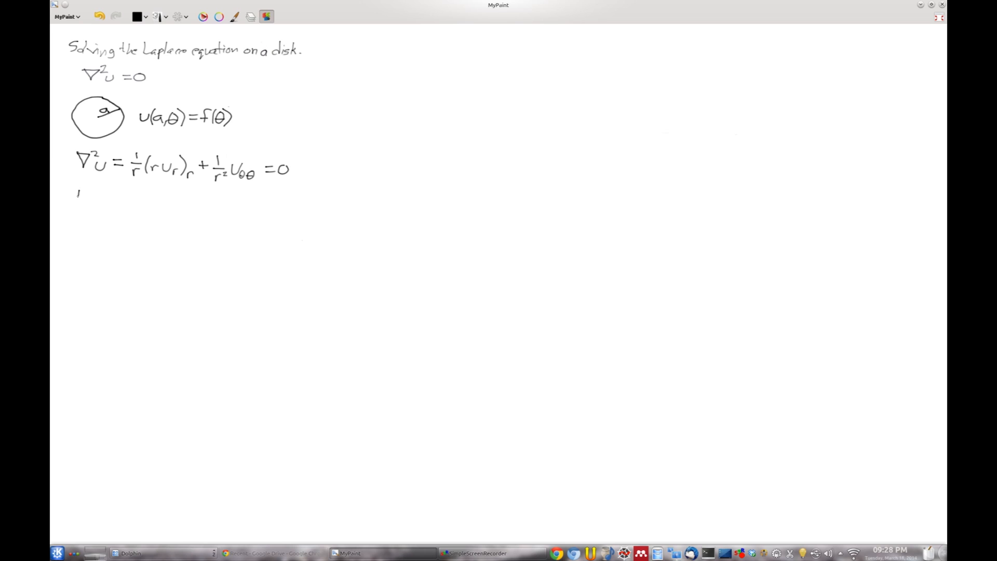
left_click_drag(76, 193, 96, 193)
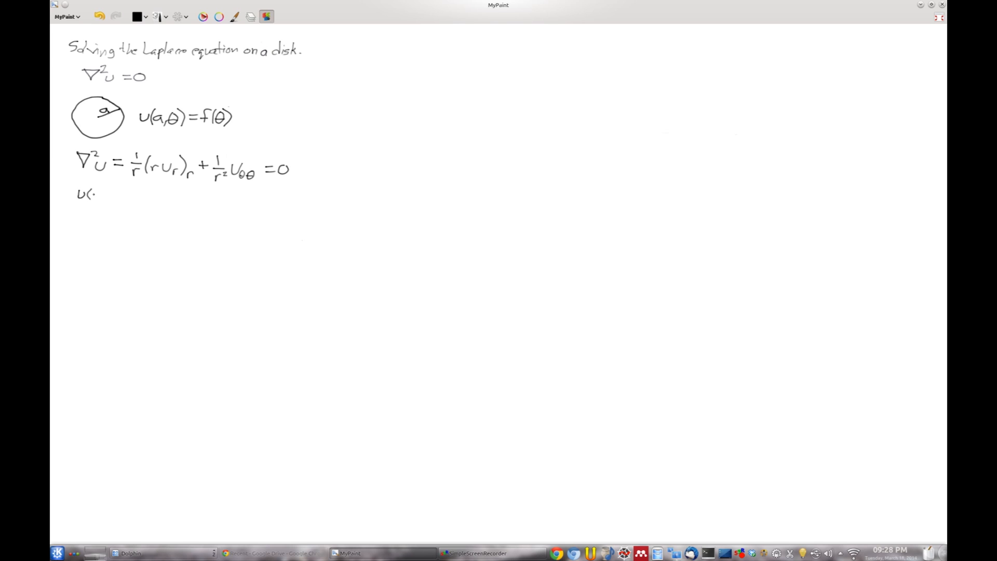
left_click_drag(96, 194, 113, 196)
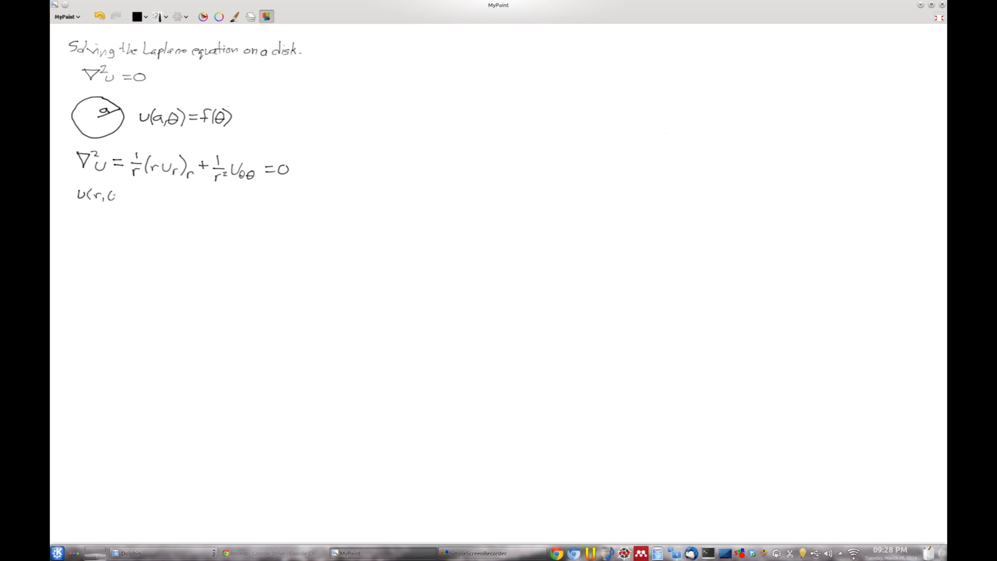
left_click_drag(108, 196, 124, 197)
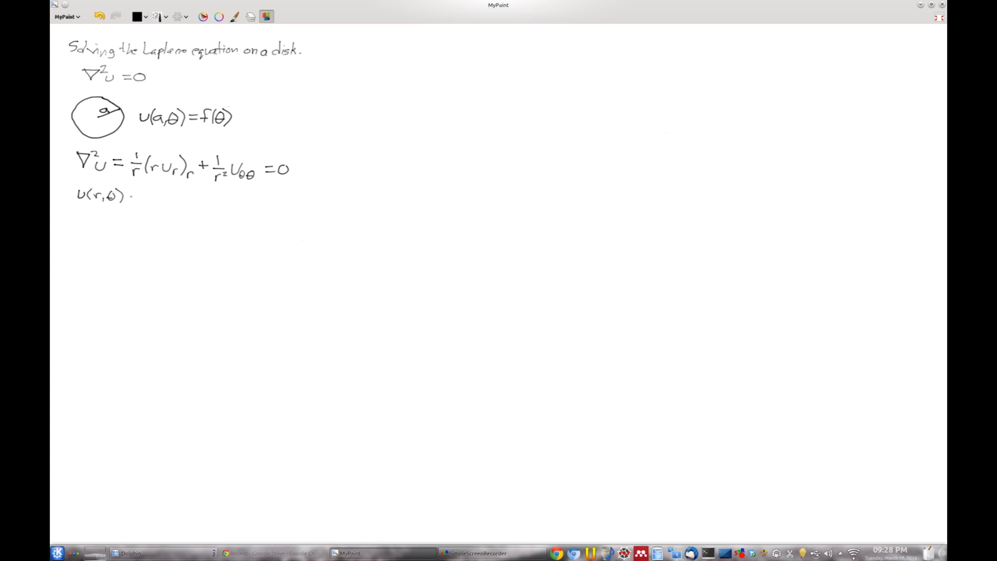
left_click_drag(127, 194, 150, 193)
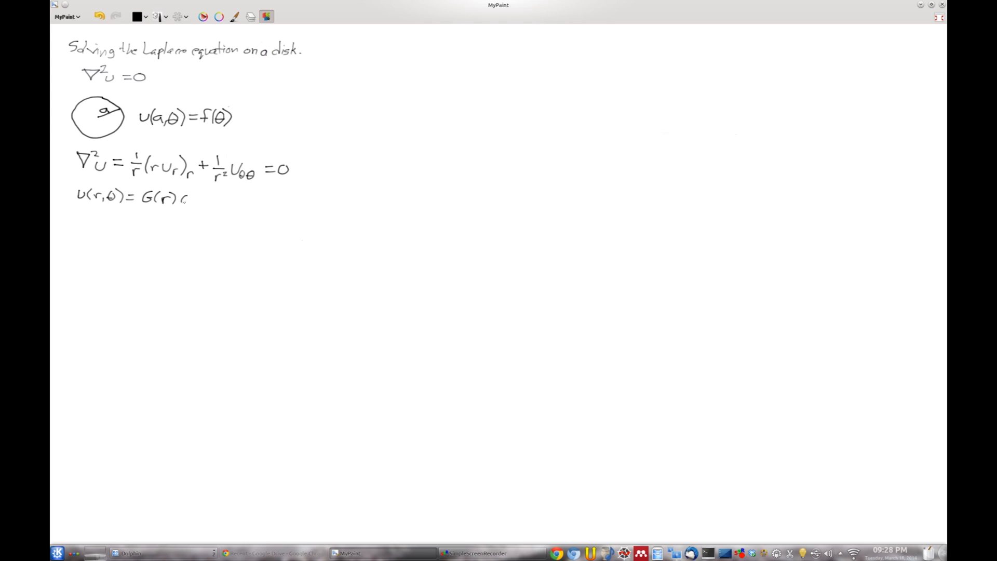
left_click_drag(184, 200, 191, 194)
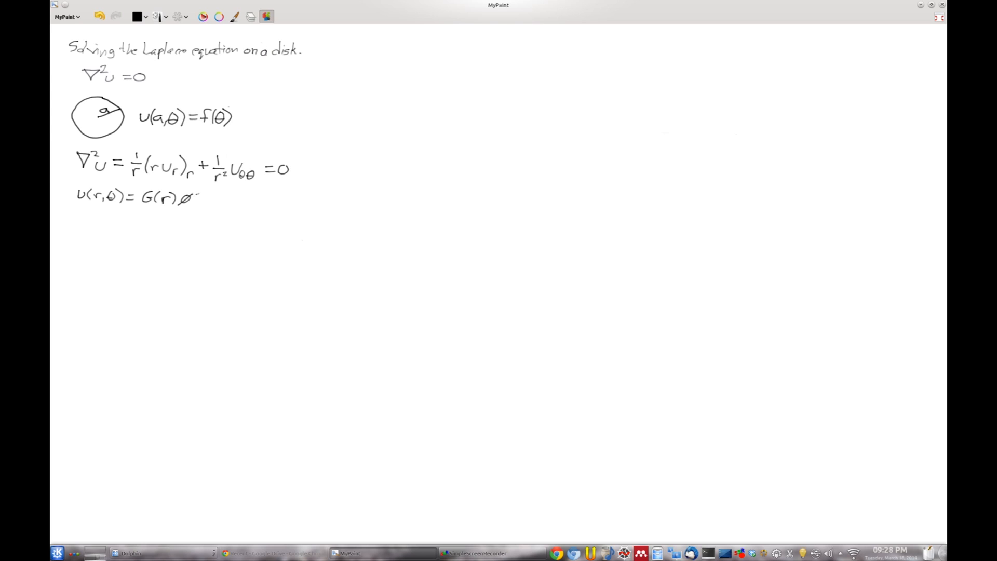
left_click_drag(194, 198, 207, 201)
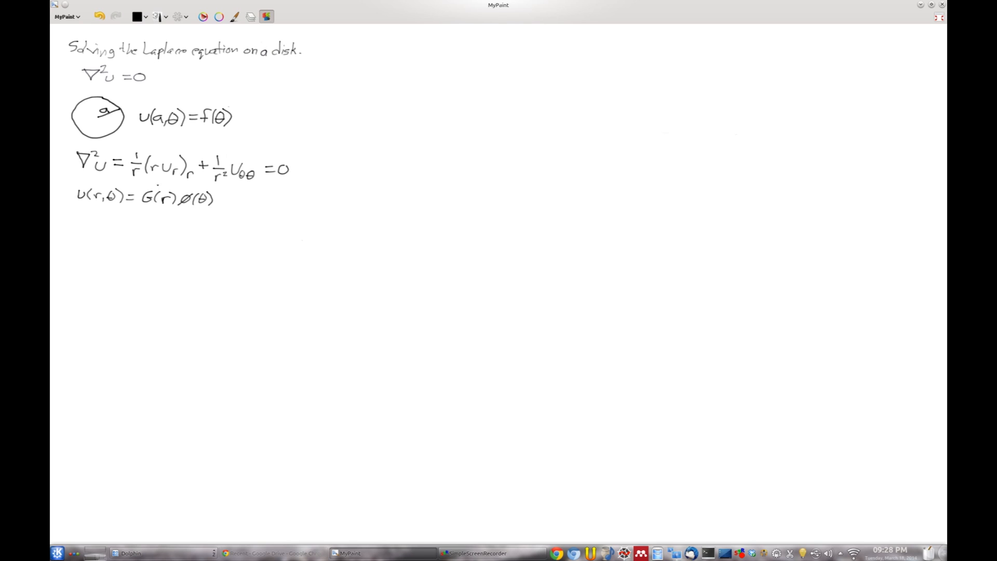
left_click(137, 16)
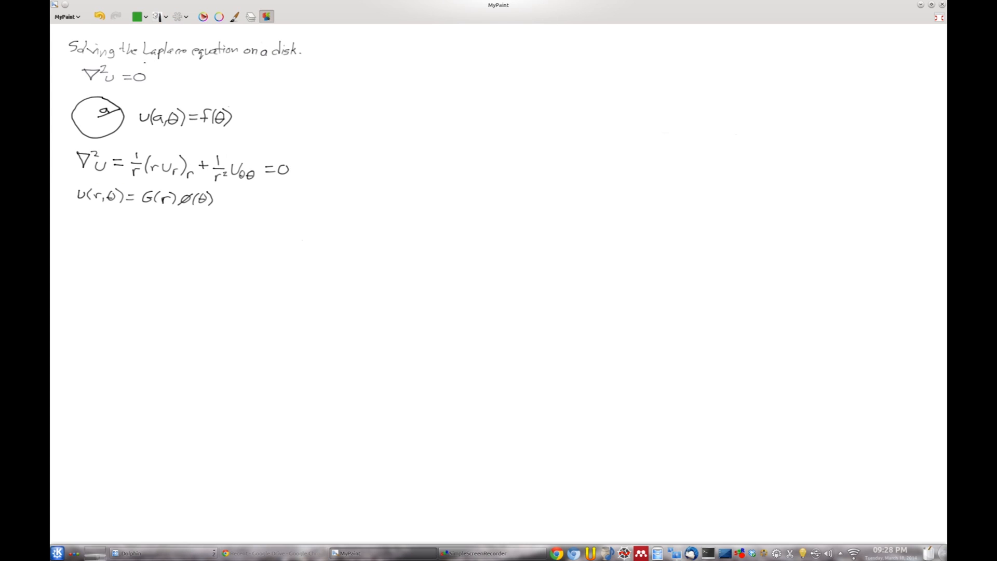
left_click(137, 16)
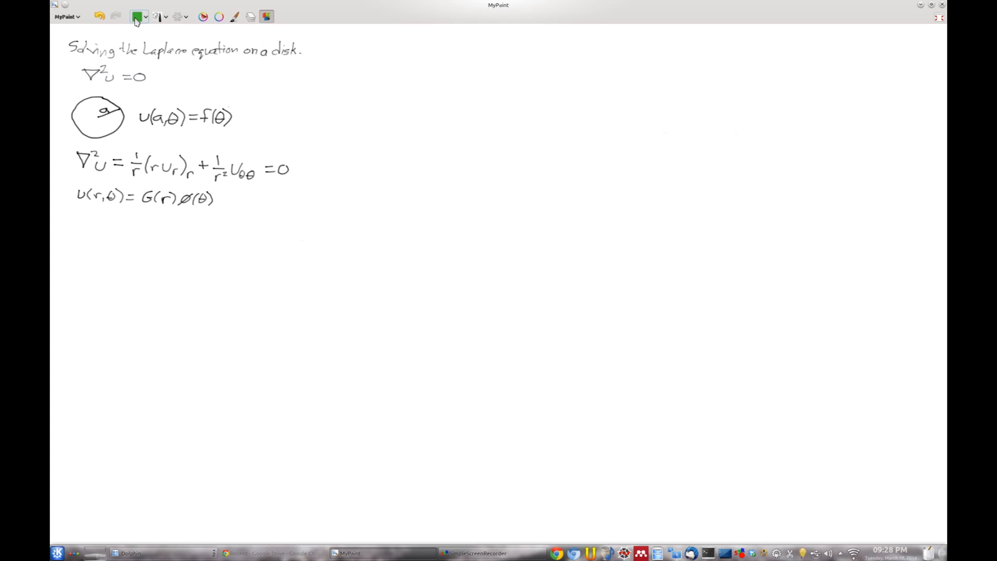
Pick black from the colour swatch's Recently Used list
left_click(136, 17)
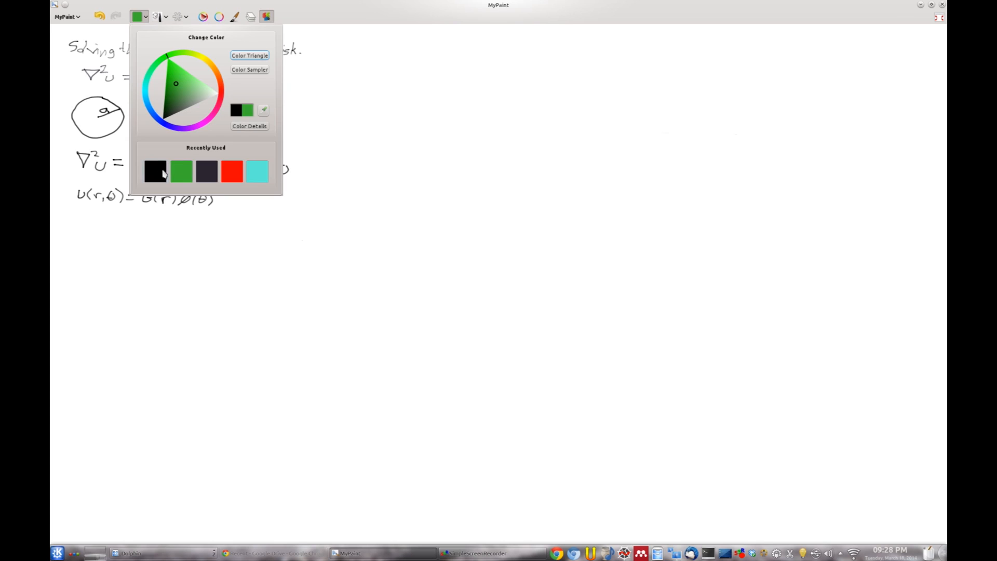
left_click(155, 170)
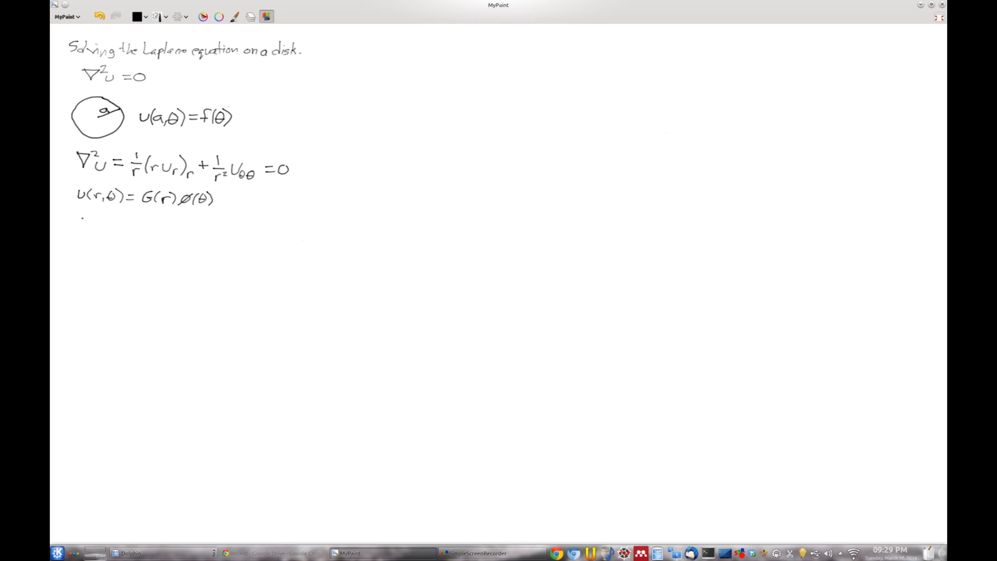
Handwrite (1/G)(1/r)(rG')′ on a new line below u(r,θ) = G(r)Φ(θ)
left_click_drag(79, 222, 84, 216)
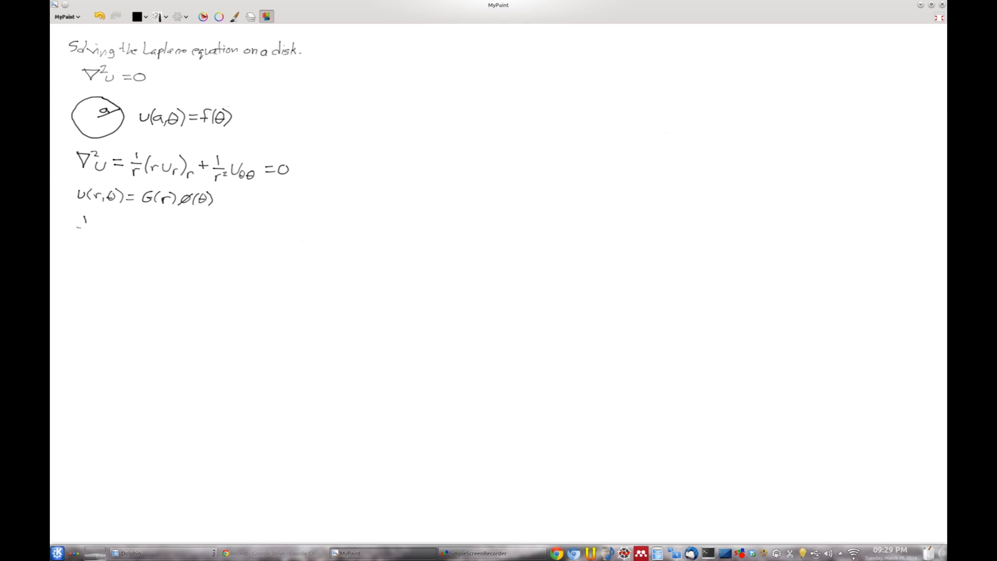
left_click_drag(81, 219, 83, 241)
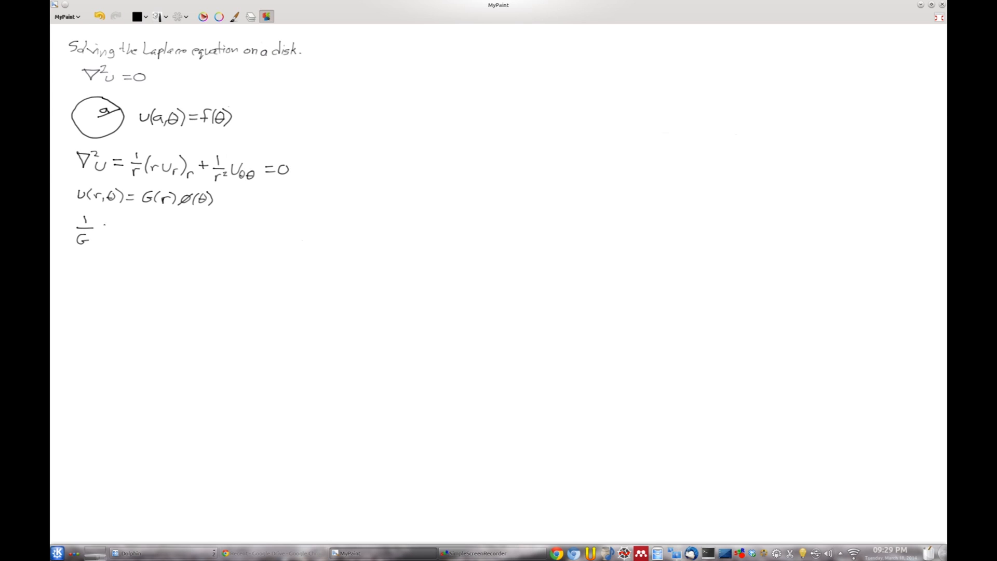
left_click_drag(100, 220, 110, 230)
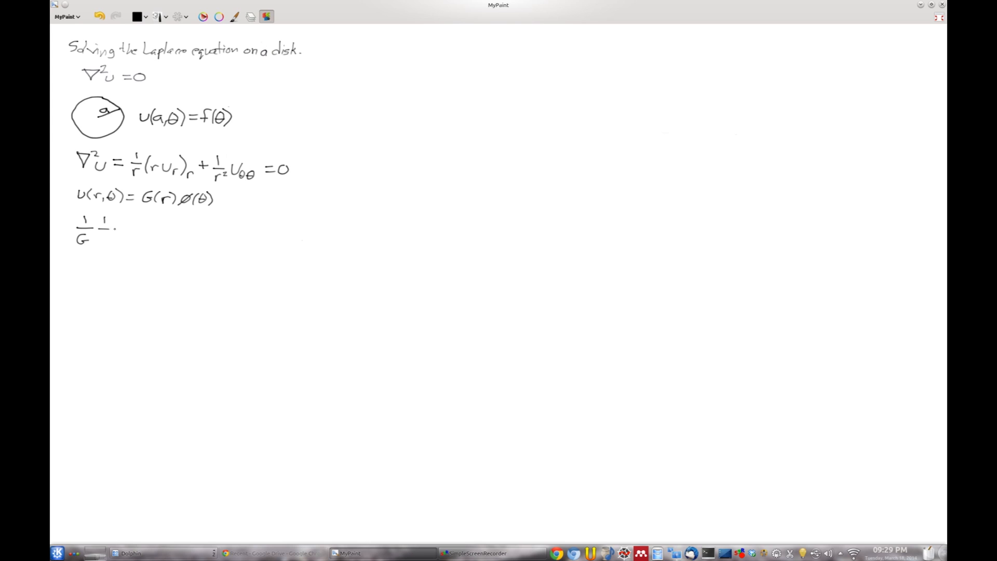
left_click_drag(101, 235, 114, 229)
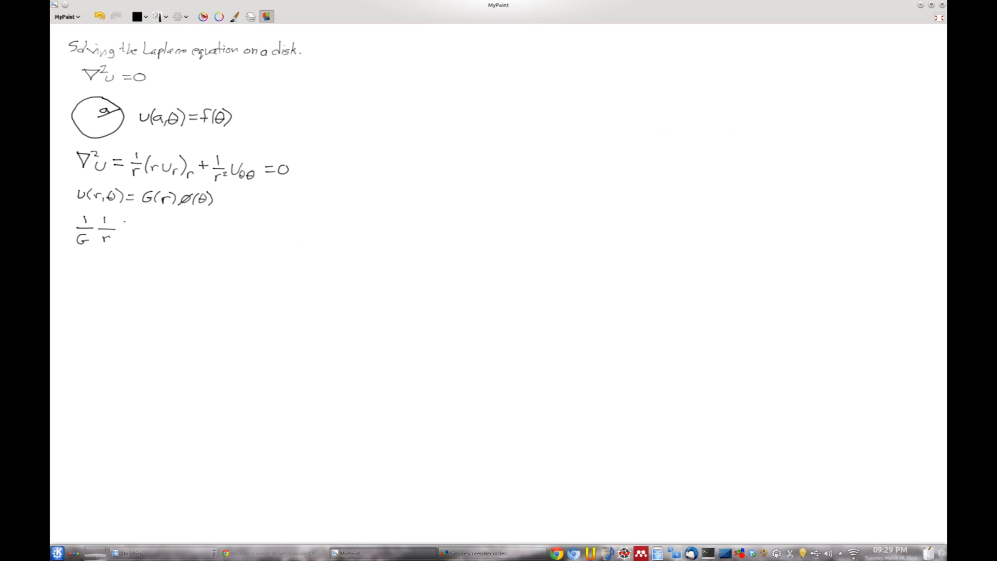
left_click_drag(121, 232, 137, 229)
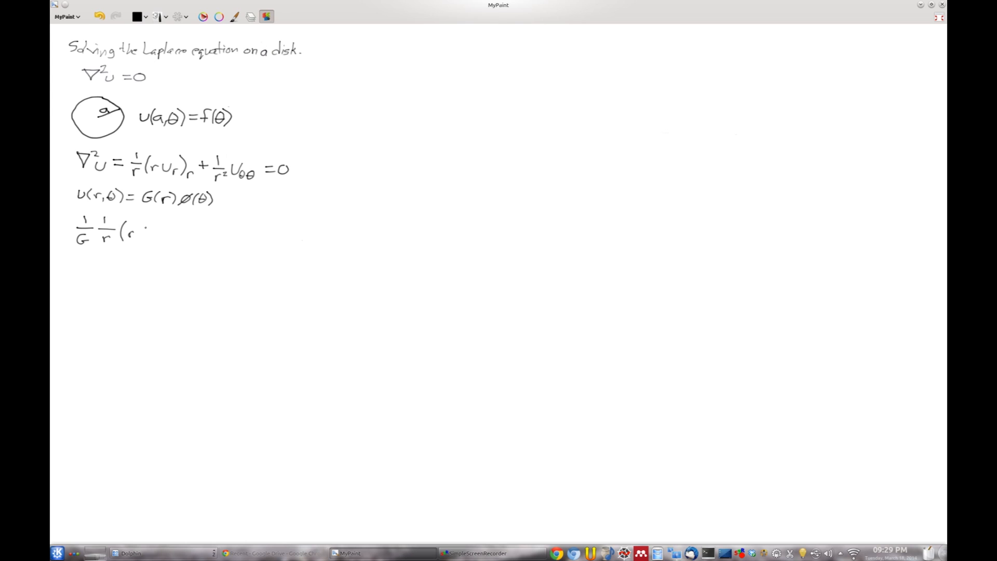
left_click_drag(141, 229, 147, 236)
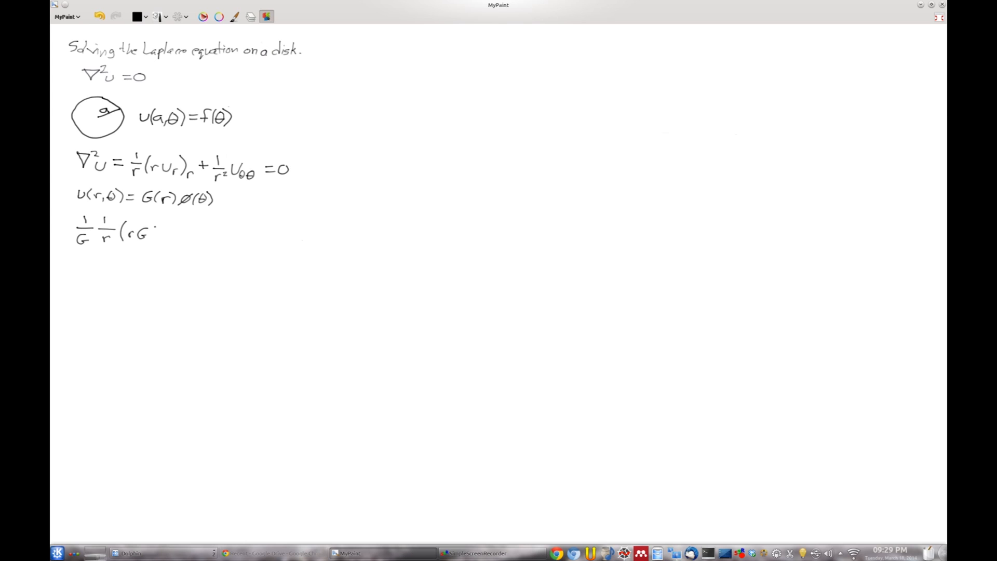
left_click_drag(153, 226, 162, 239)
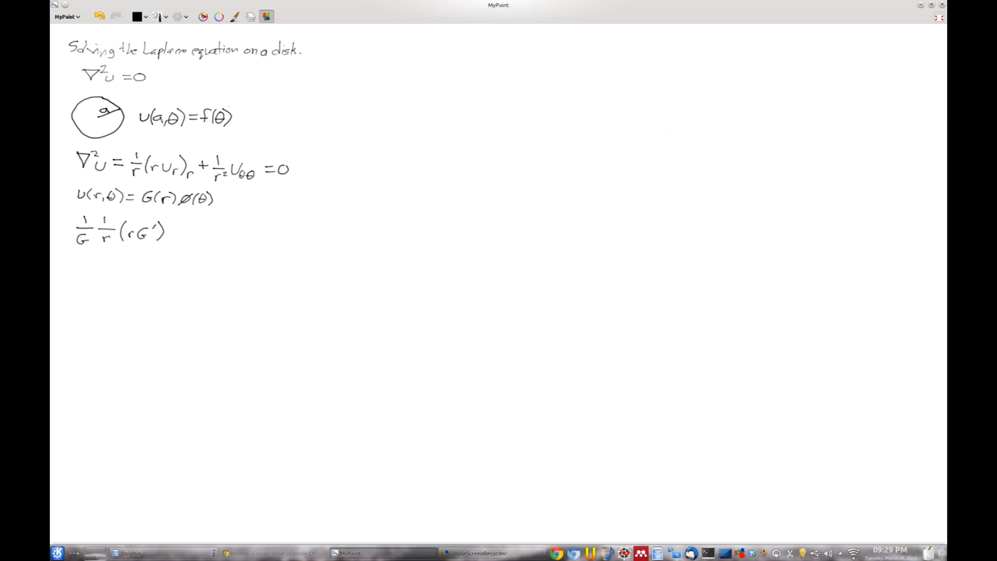
left_click_drag(165, 236, 173, 223)
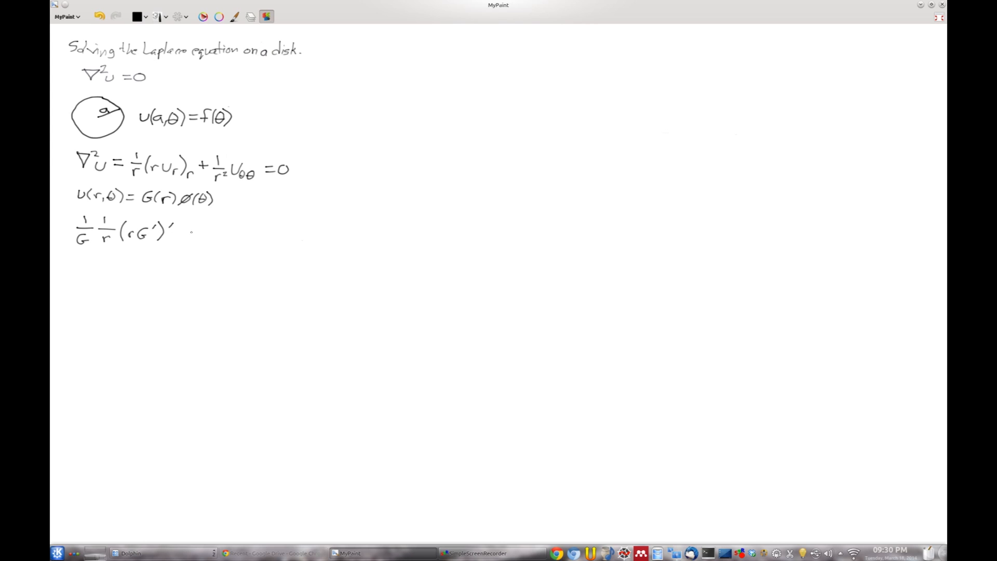
Write = −(1/r²) Φ''/Φ after the G-term
left_click(181, 233)
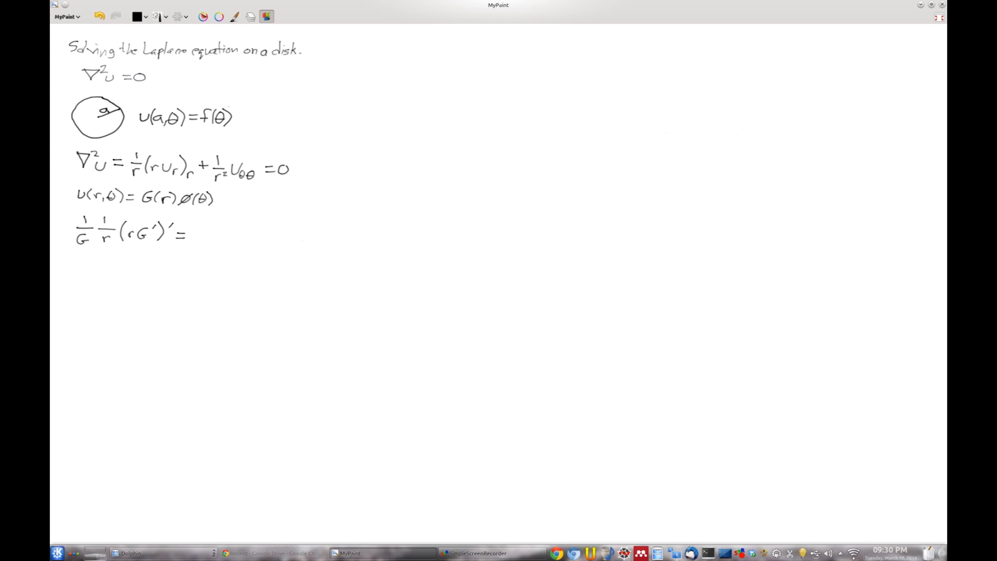
left_click_drag(191, 234, 200, 234)
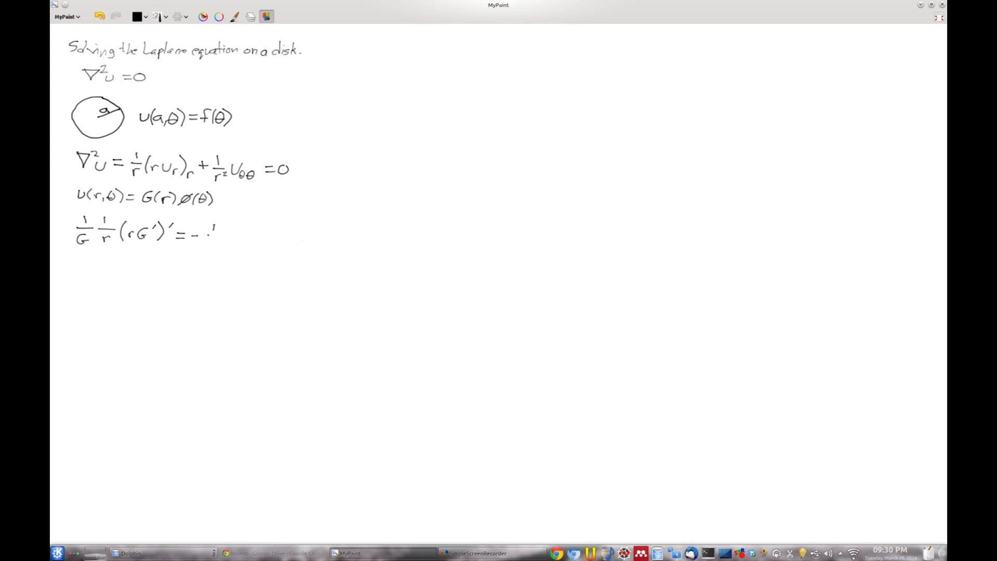
left_click_drag(210, 229, 219, 245)
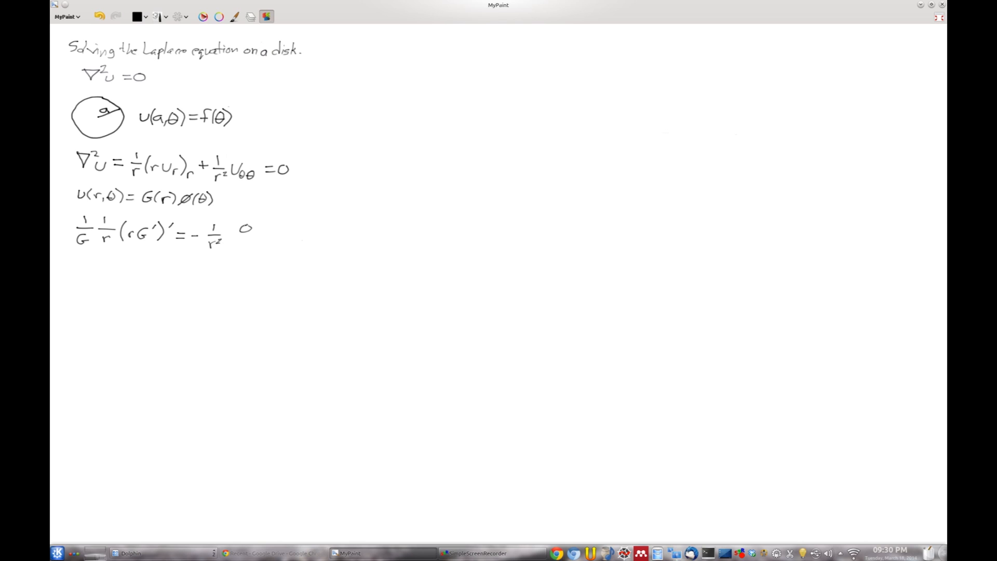
left_click_drag(238, 236, 261, 223)
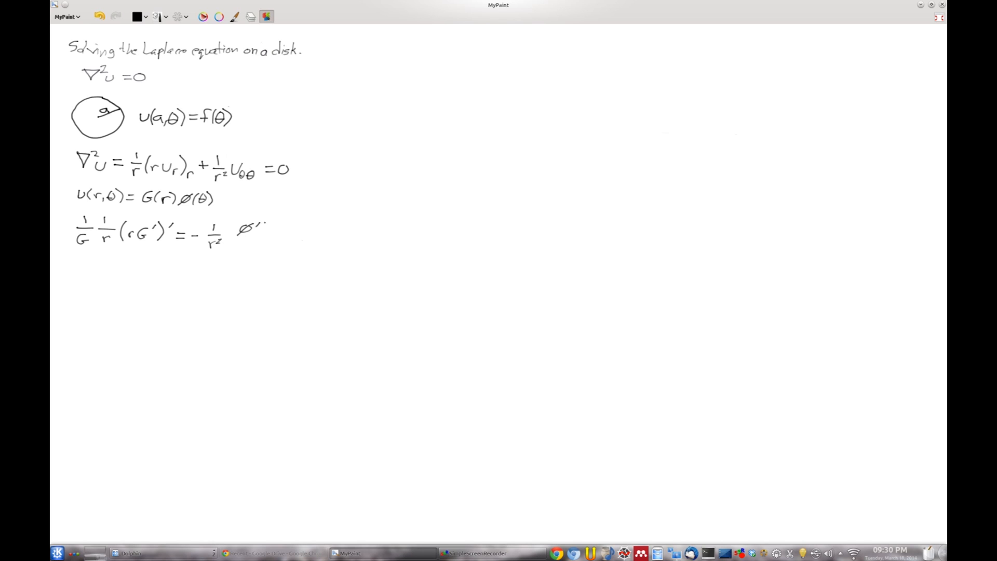
left_click_drag(257, 219, 263, 229)
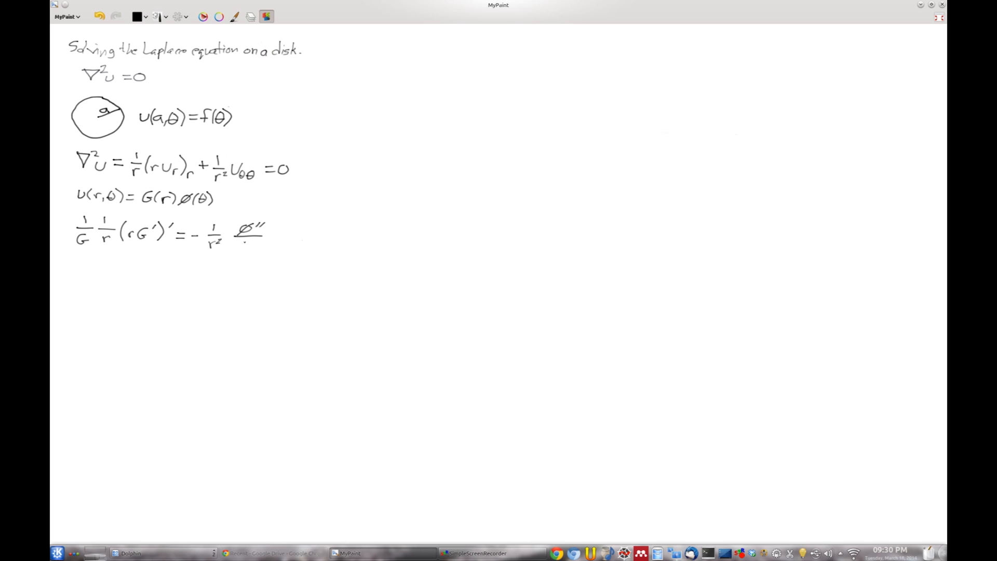
left_click_drag(229, 248, 251, 242)
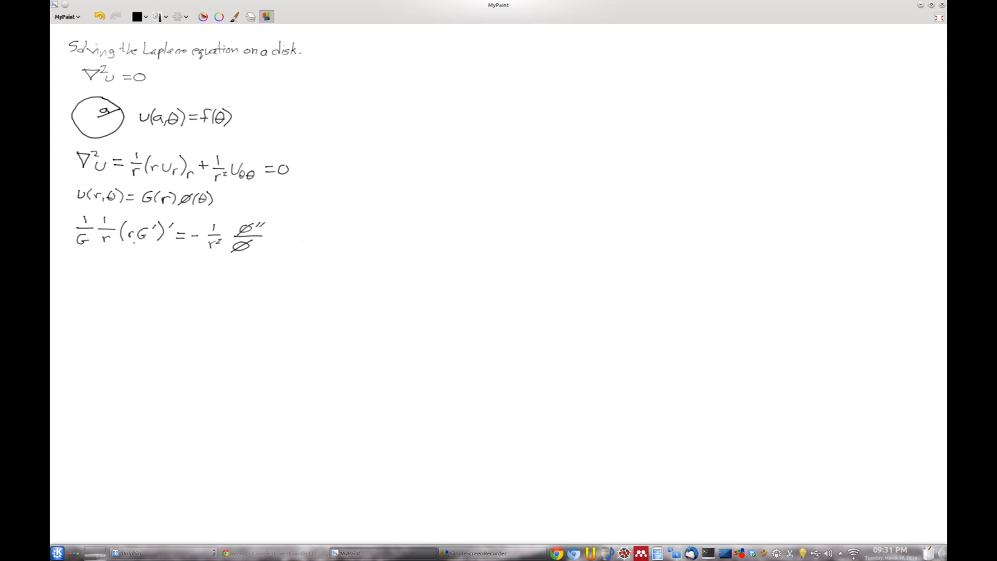
Add small marks on the canvas, starting a fresh line beneath the equation
left_click(156, 236)
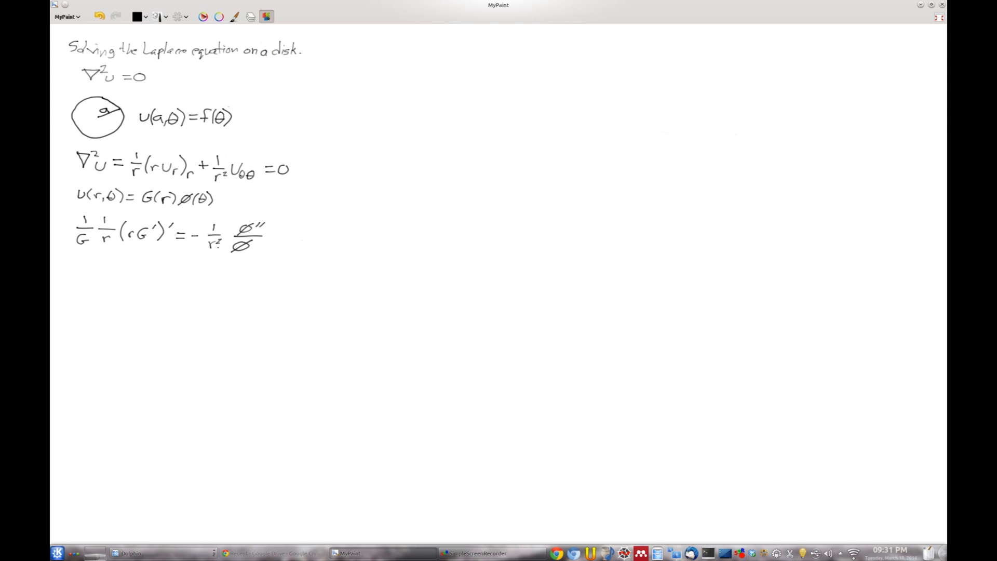
left_click(125, 268)
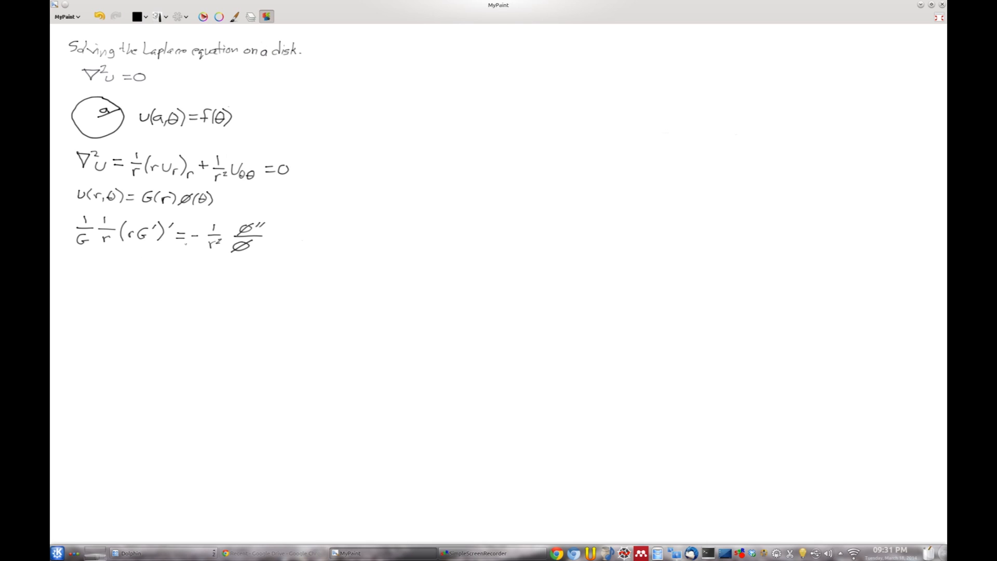
left_click(88, 267)
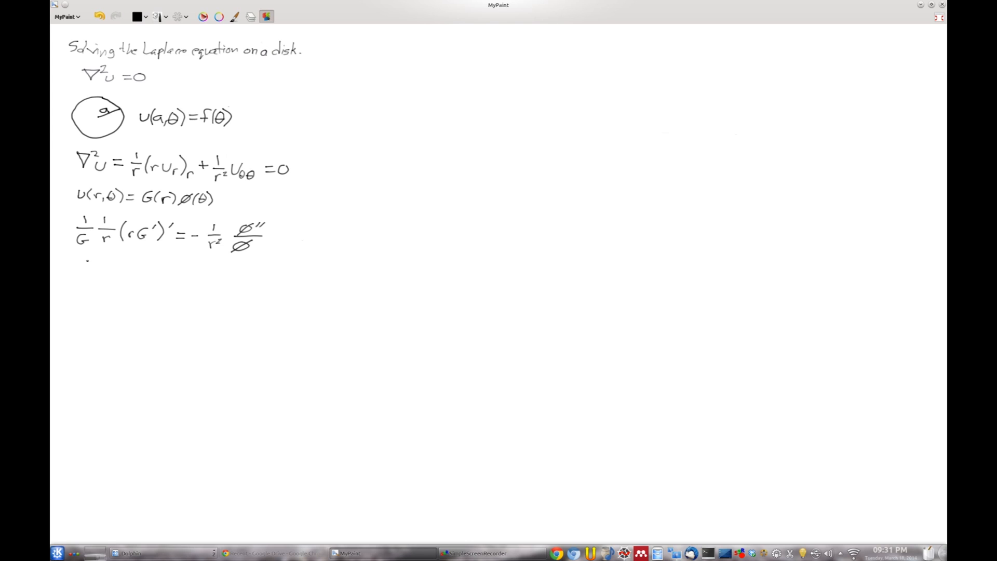
Write (1/G) r(rG')′ = −Φ''/Φ on a new line
left_click_drag(82, 264, 86, 286)
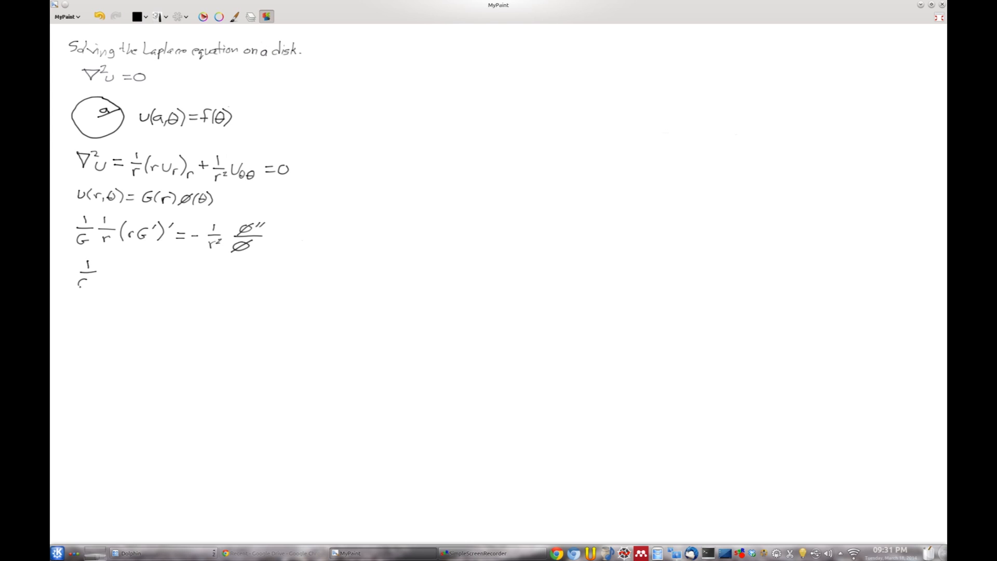
left_click_drag(82, 280, 111, 270)
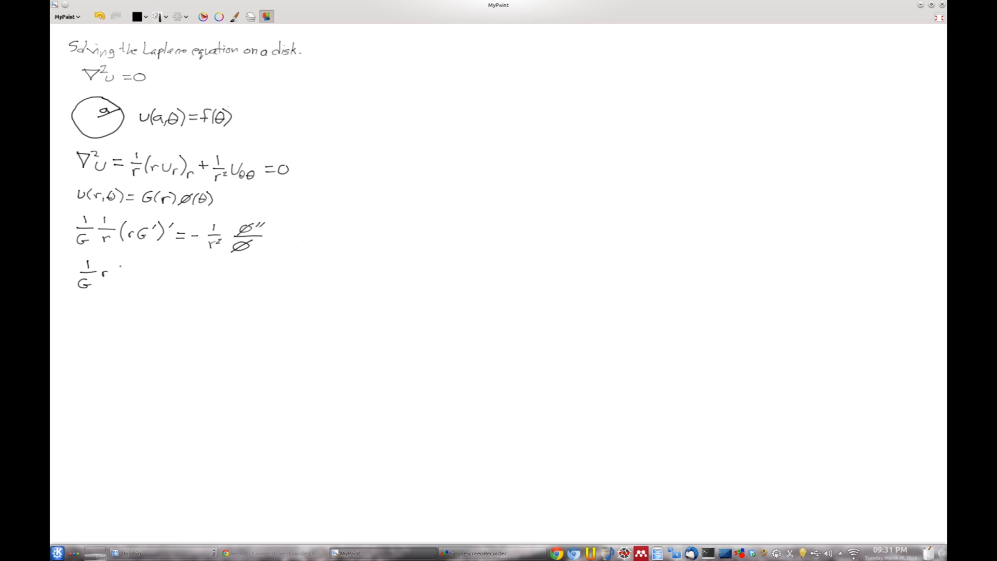
left_click_drag(111, 267, 137, 274)
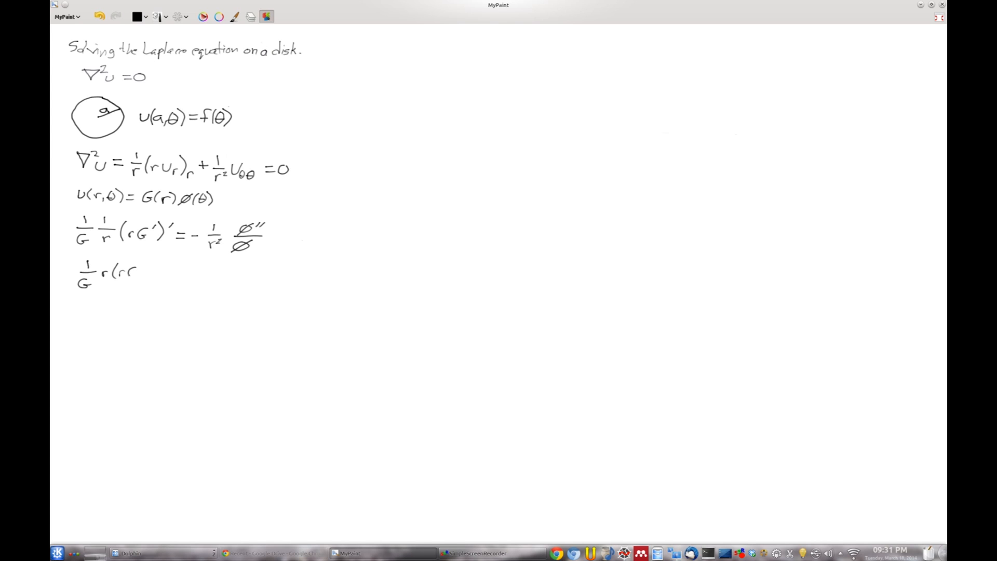
left_click_drag(134, 271, 156, 267)
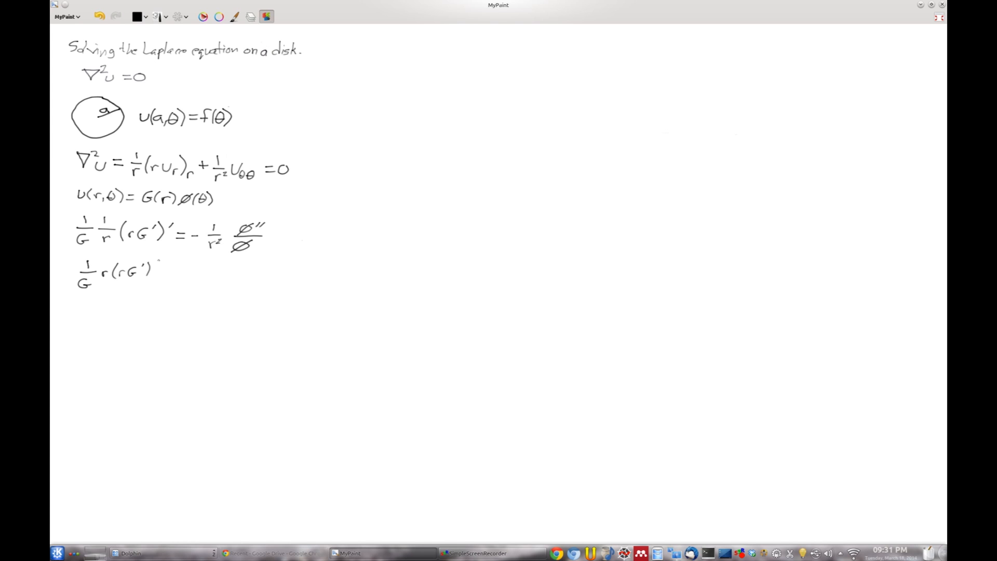
left_click_drag(156, 264, 175, 270)
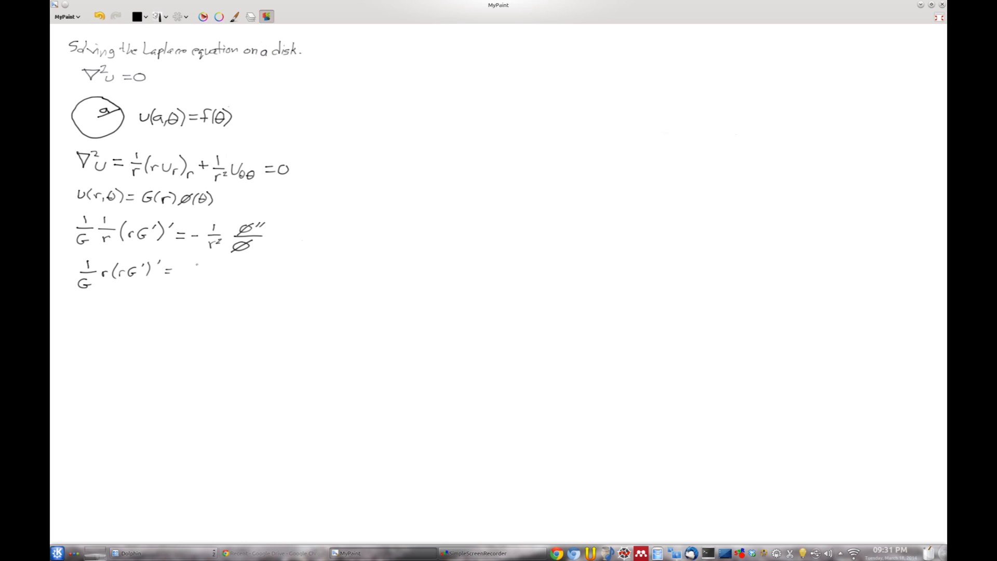
left_click_drag(191, 270, 203, 261)
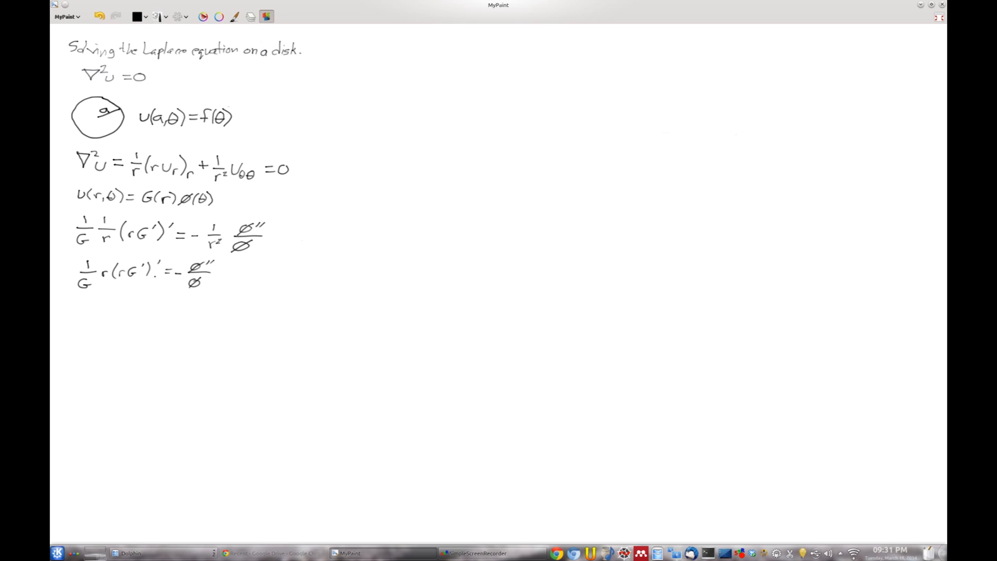
Underbrace the sides as 'r only' and 'θ only', then write = λ to the right
left_click_drag(77, 291, 80, 298)
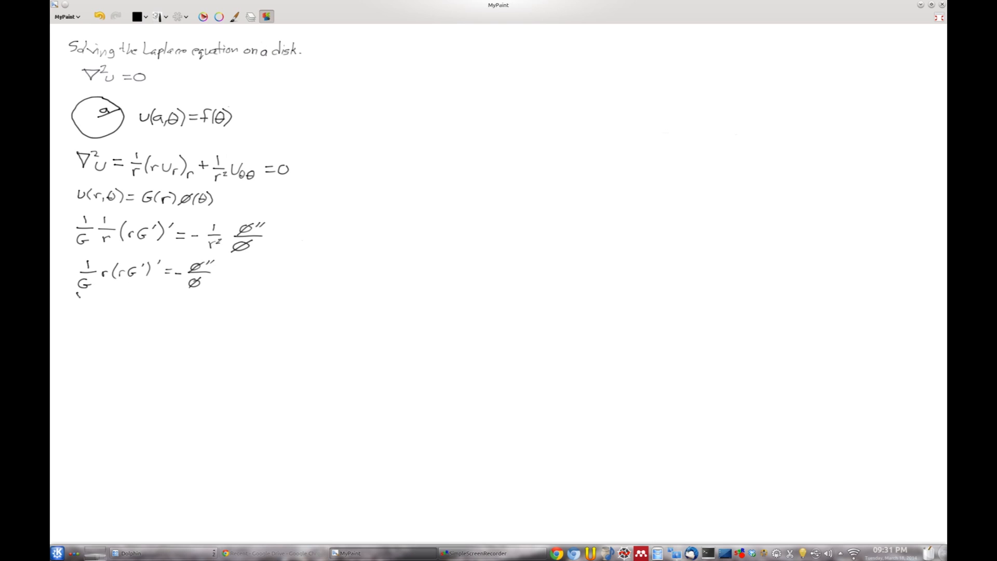
left_click_drag(78, 297, 135, 291)
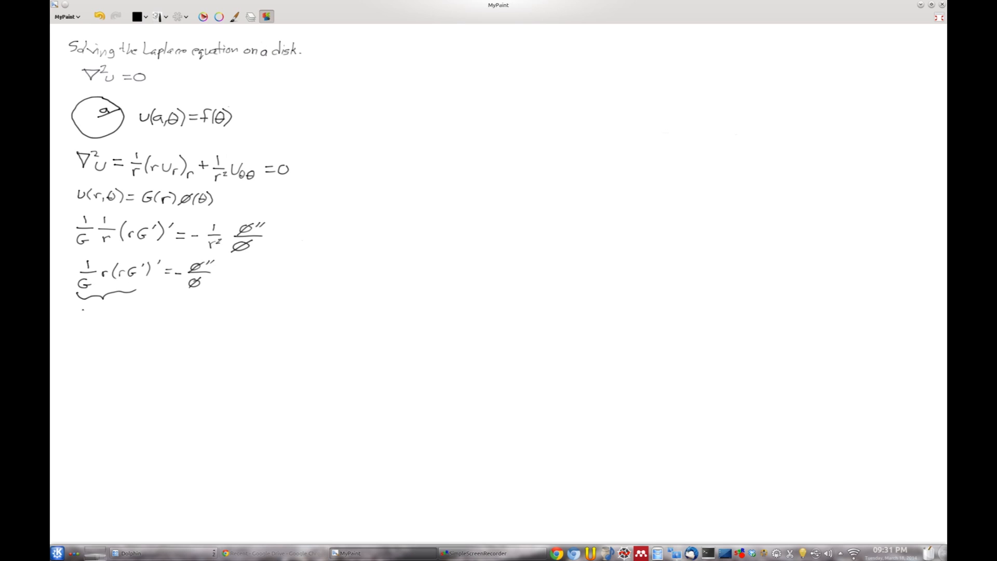
left_click_drag(80, 311, 112, 312)
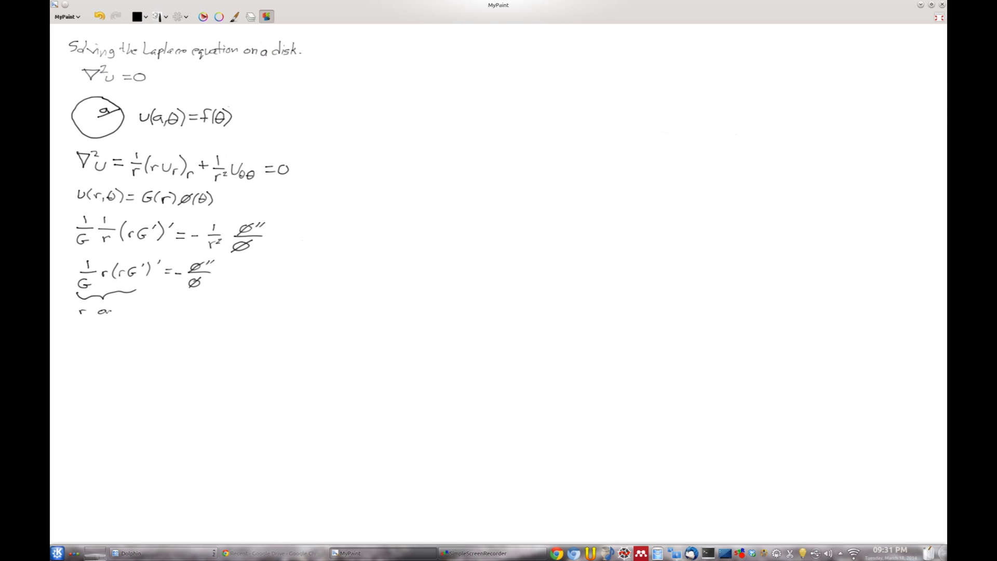
left_click_drag(102, 312, 127, 312)
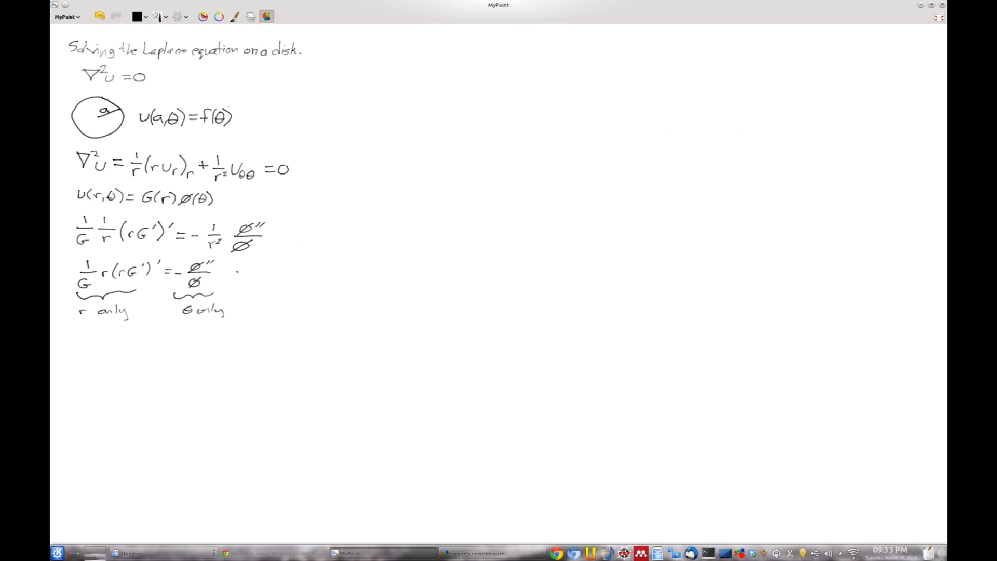
left_click_drag(235, 274, 248, 273)
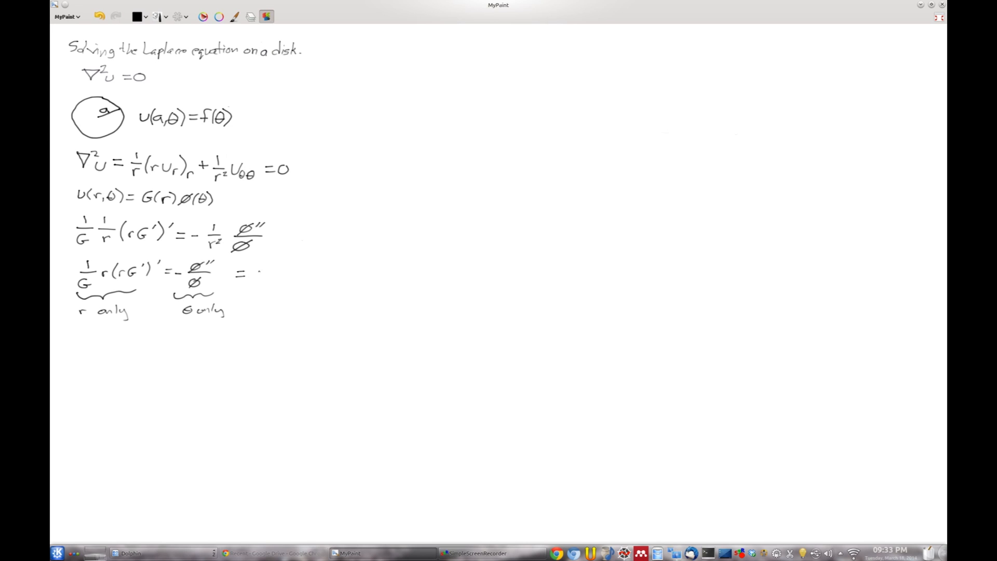
left_click_drag(257, 267, 264, 283)
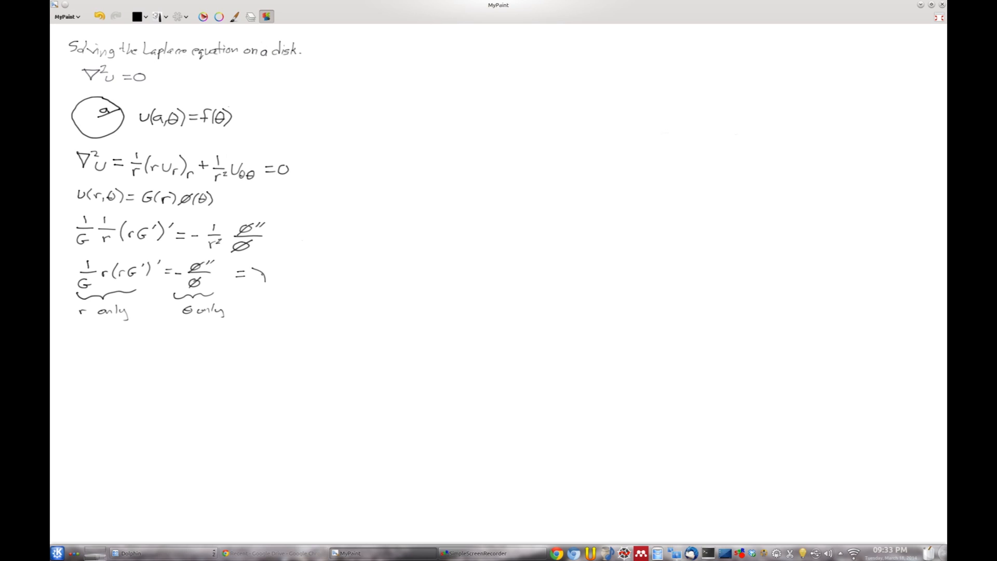